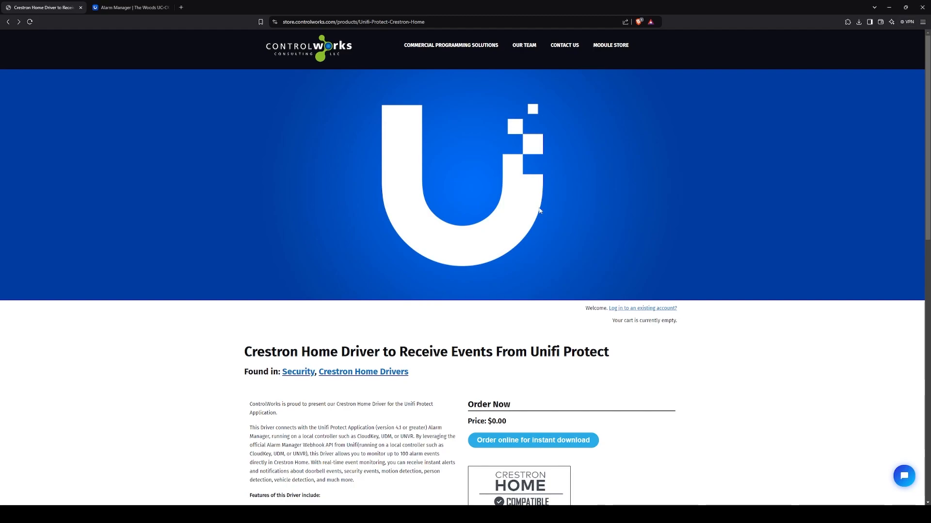
pyautogui.moveTo(543, 190)
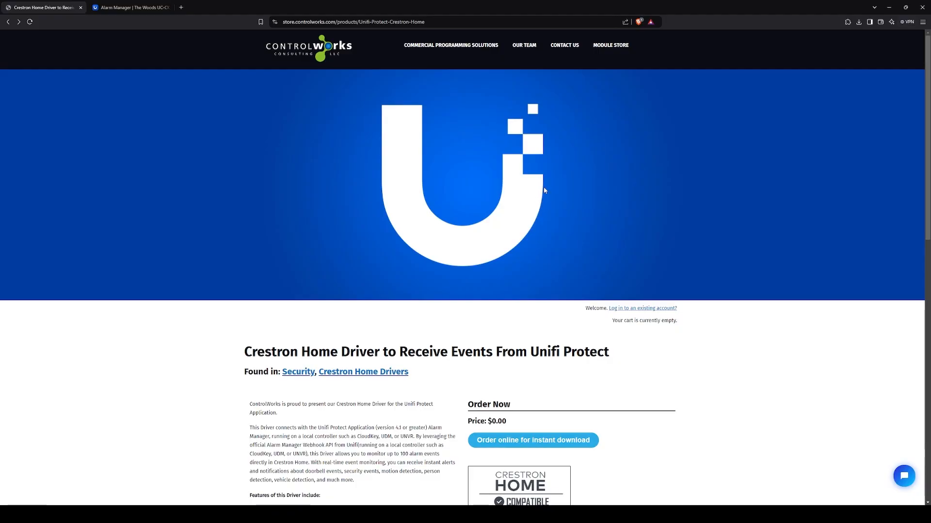
pyautogui.moveTo(556, 75)
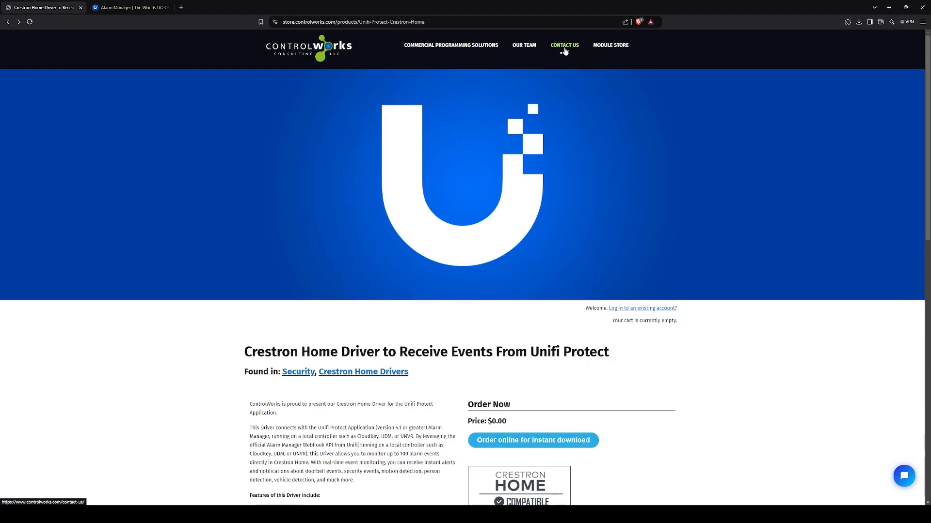
# Browse the ControlWorks contact page, then reach the $100 Unifi Protect Alarm Manager license page
pyautogui.click(564, 46)
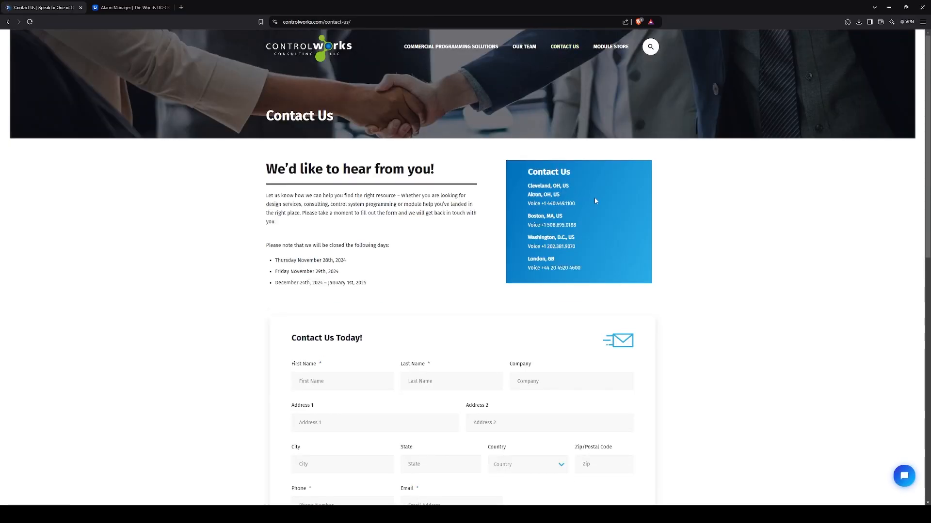
pyautogui.scroll(-3)
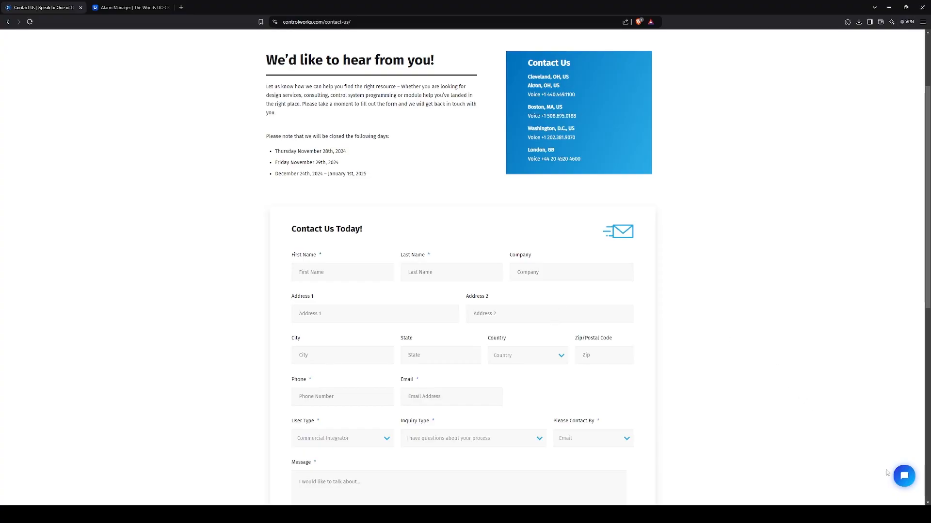
pyautogui.click(902, 477)
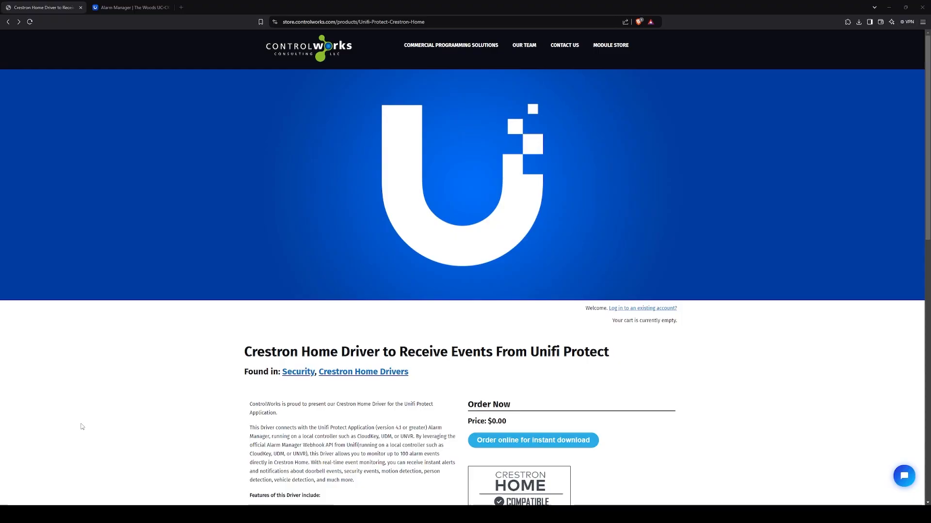
pyautogui.scroll(-3)
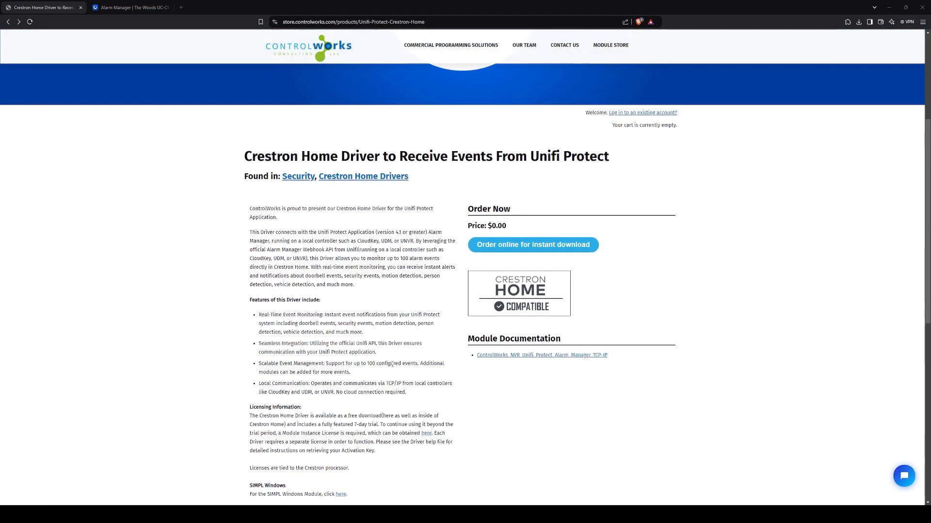
pyautogui.scroll(-3)
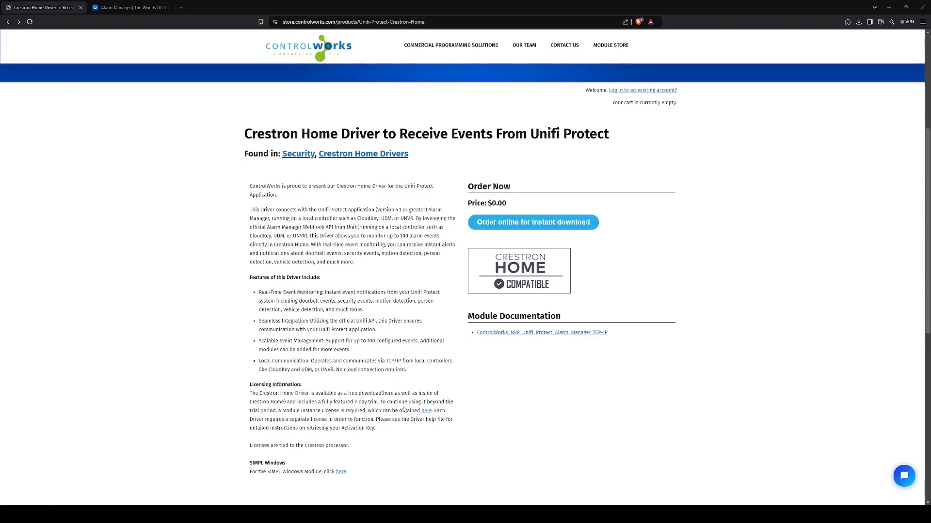
pyautogui.click(426, 412)
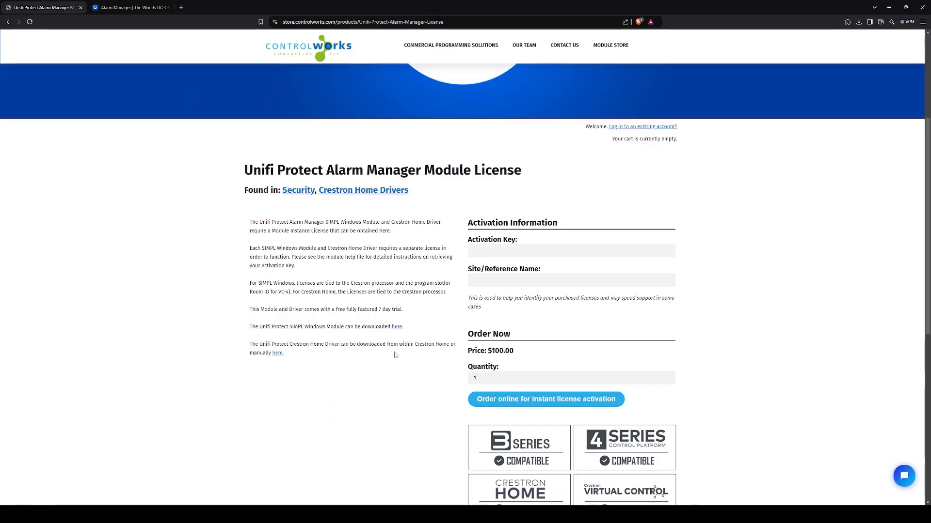
pyautogui.moveTo(330, 391)
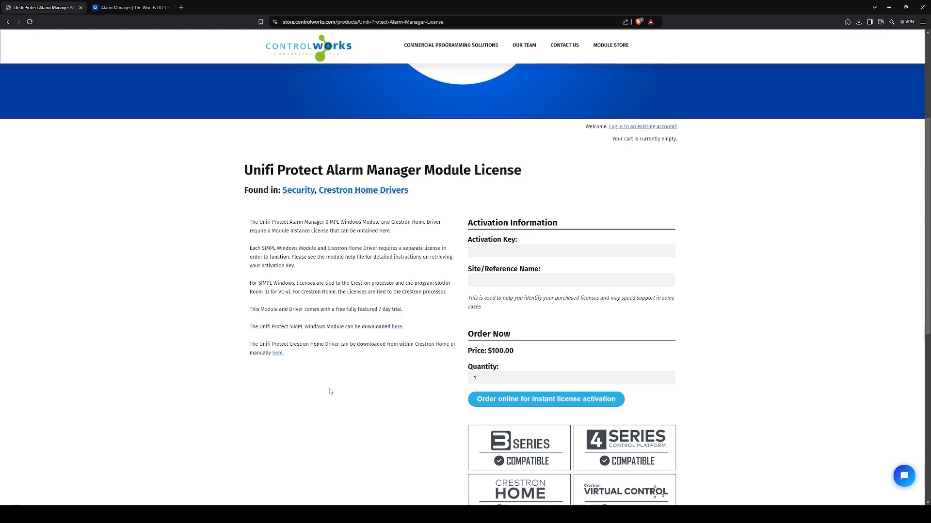
pyautogui.moveTo(223, 490)
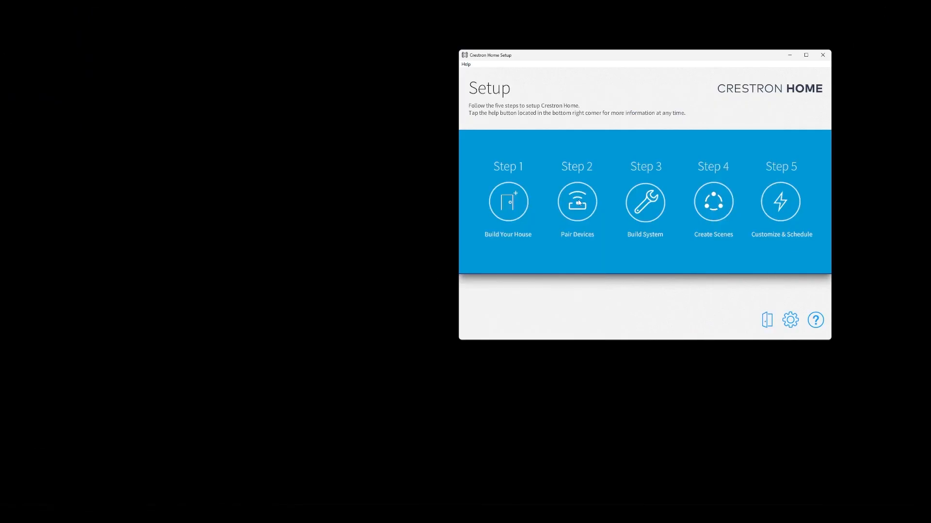
# Start Pair Devices for the Unifi room and show the NVR driver category
pyautogui.click(576, 201)
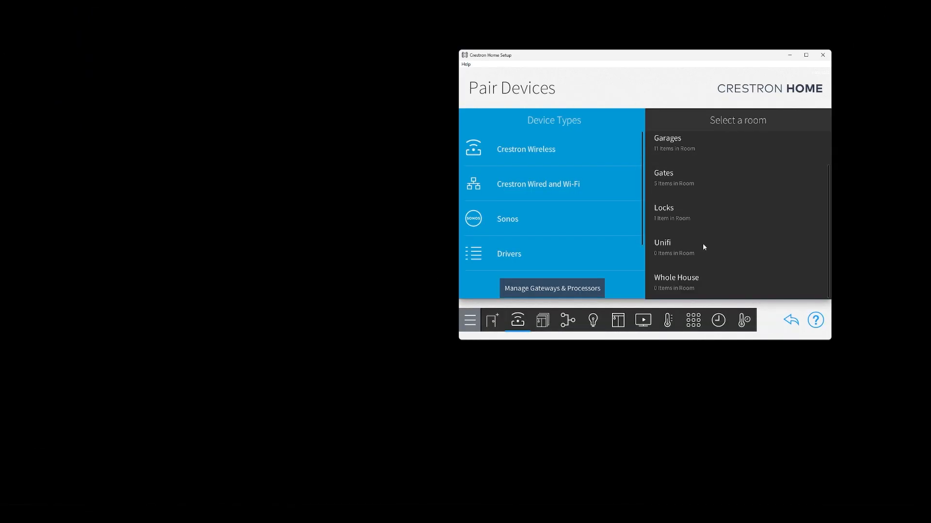
pyautogui.click(662, 247)
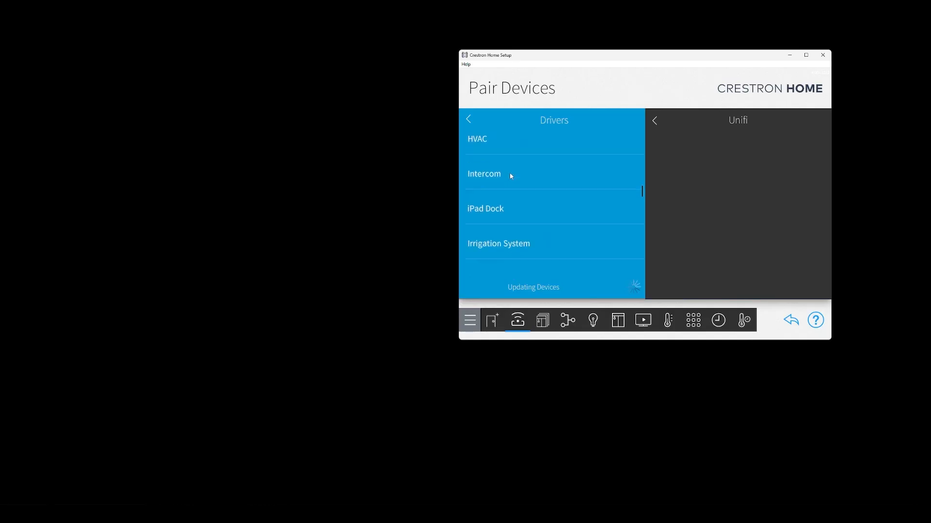
pyautogui.scroll(-3)
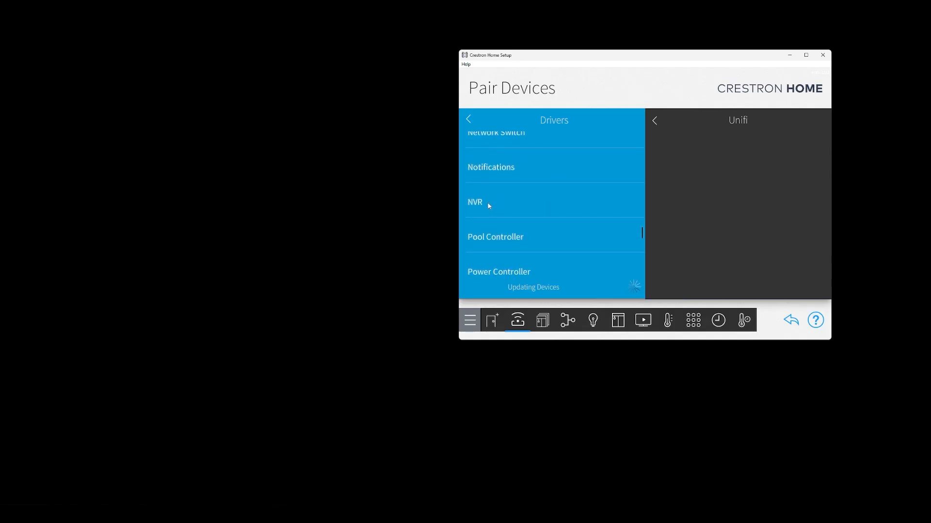
pyautogui.click(475, 202)
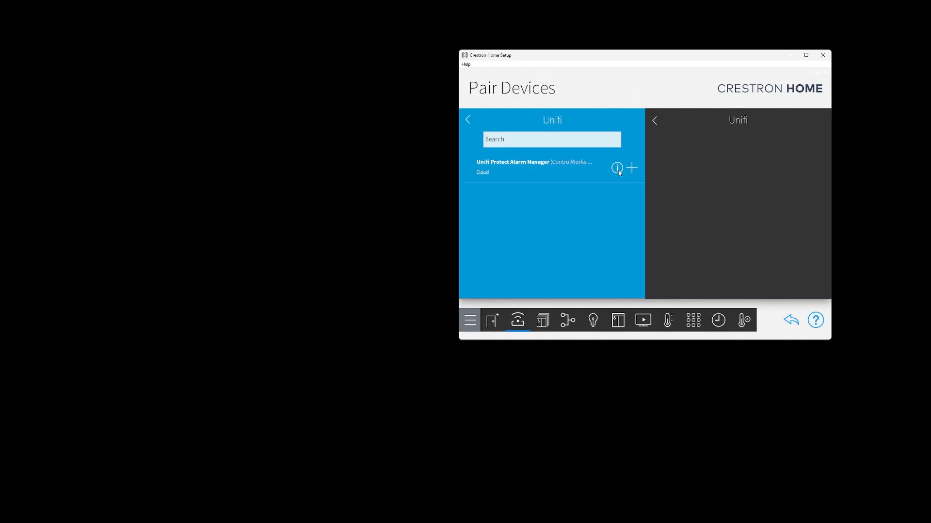
# Review the Unifi Protect Alarm Manager driver's information and dismiss it
pyautogui.click(631, 169)
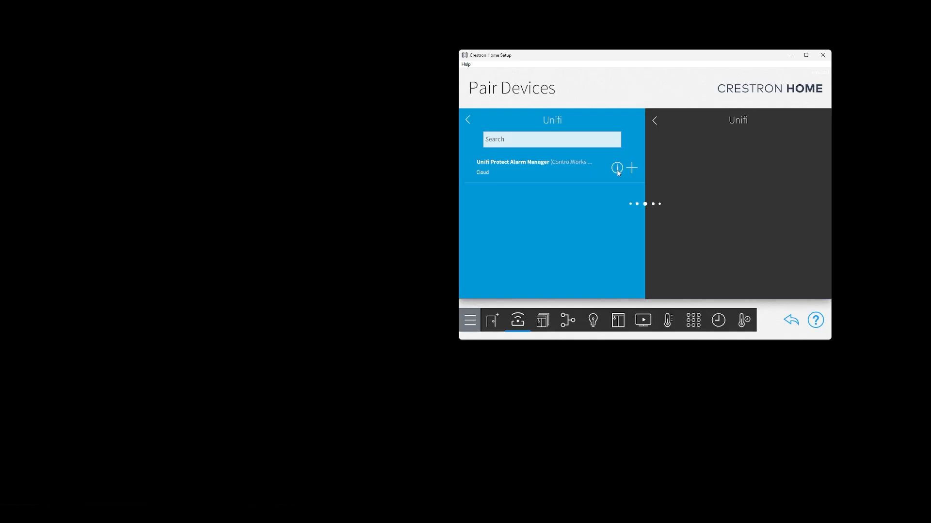
pyautogui.click(617, 168)
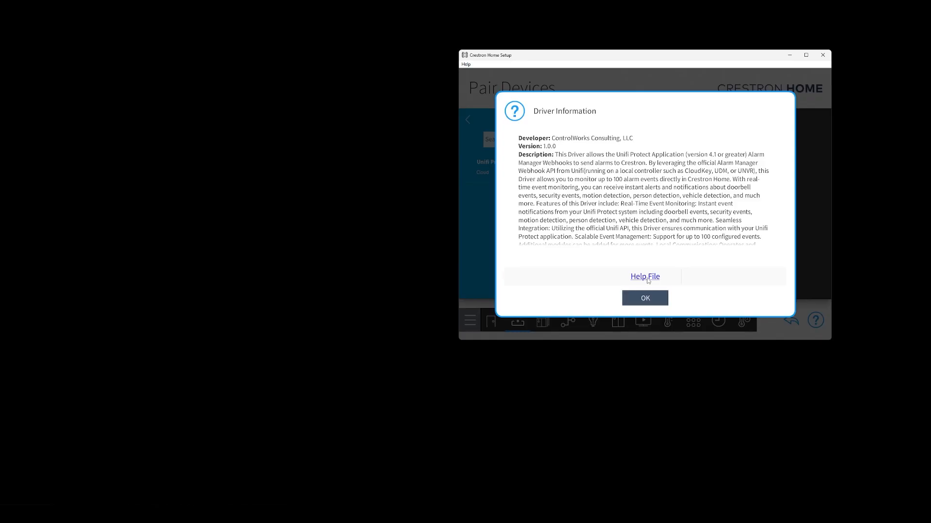
pyautogui.click(644, 298)
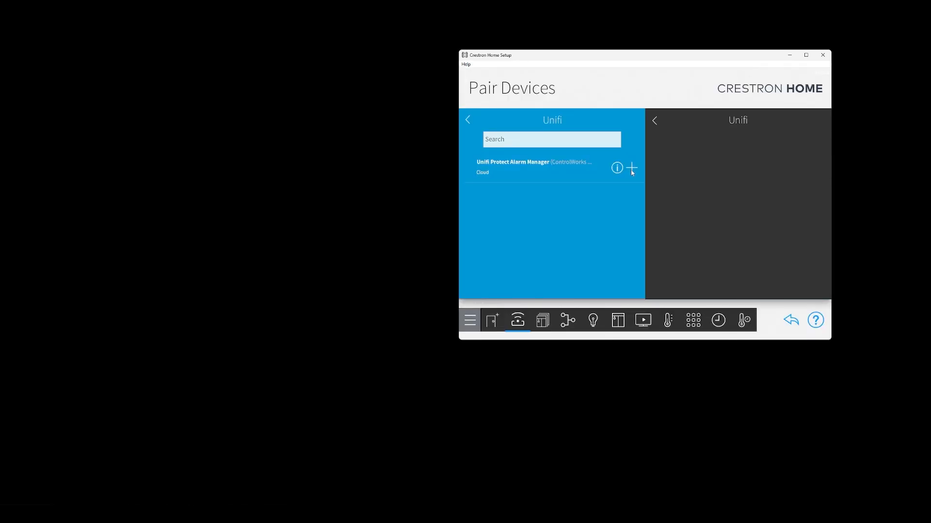
# Add the driver named Unifi and review its port 8228 and 30-second duplicate timeout settings
pyautogui.click(631, 168)
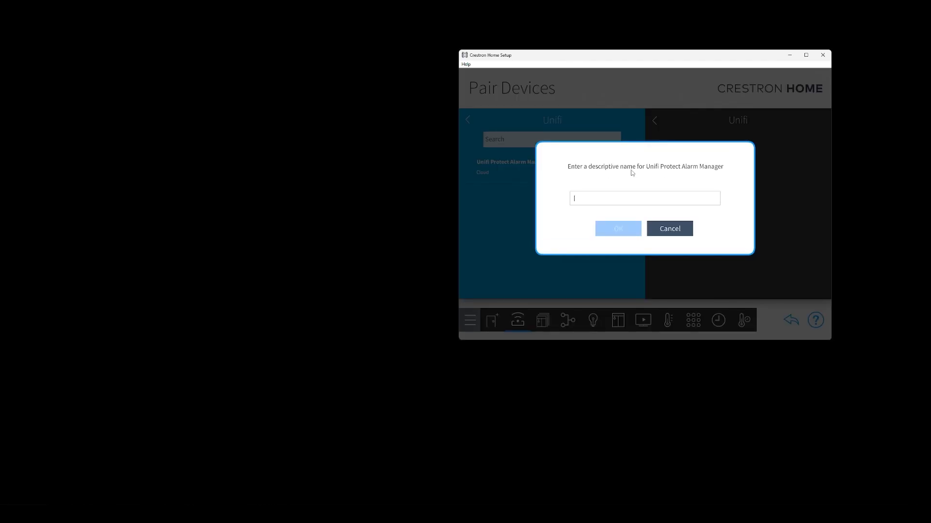
pyautogui.write('Unifi')
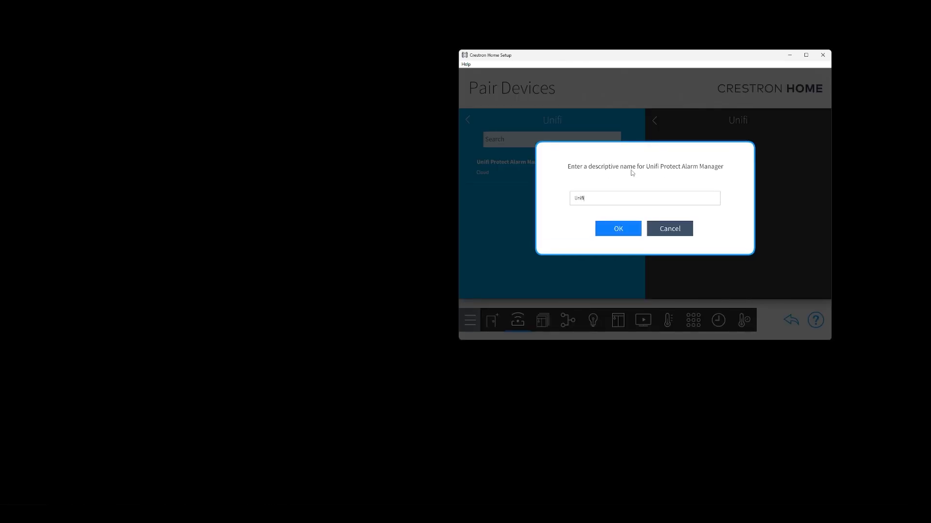
pyautogui.click(616, 229)
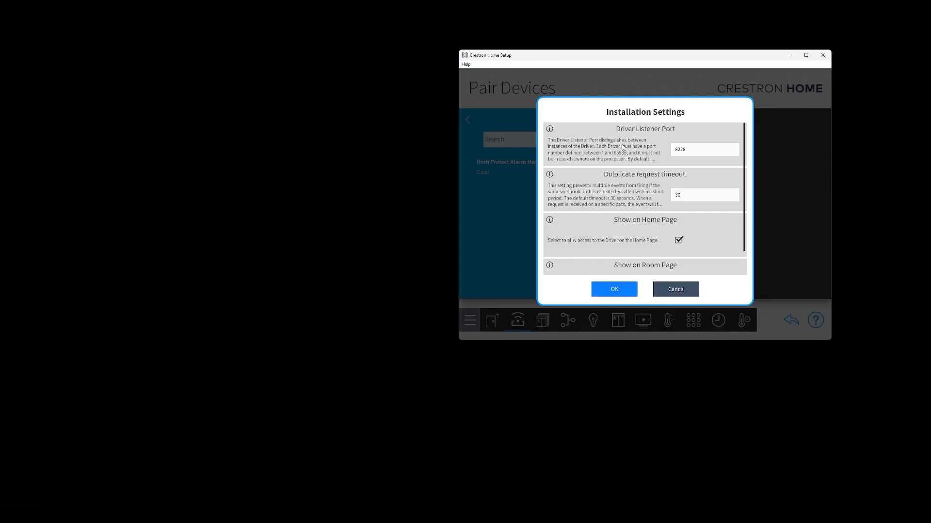
pyautogui.scroll(-3)
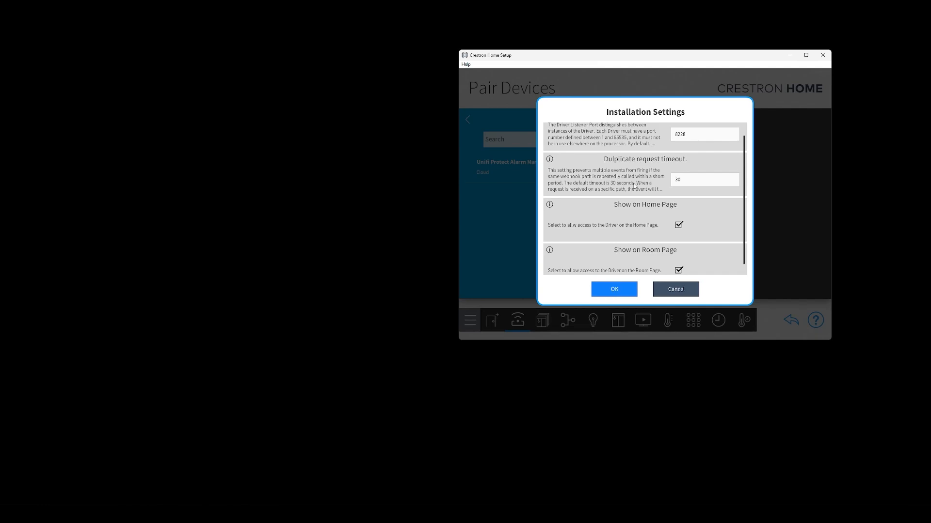
pyautogui.scroll(-3)
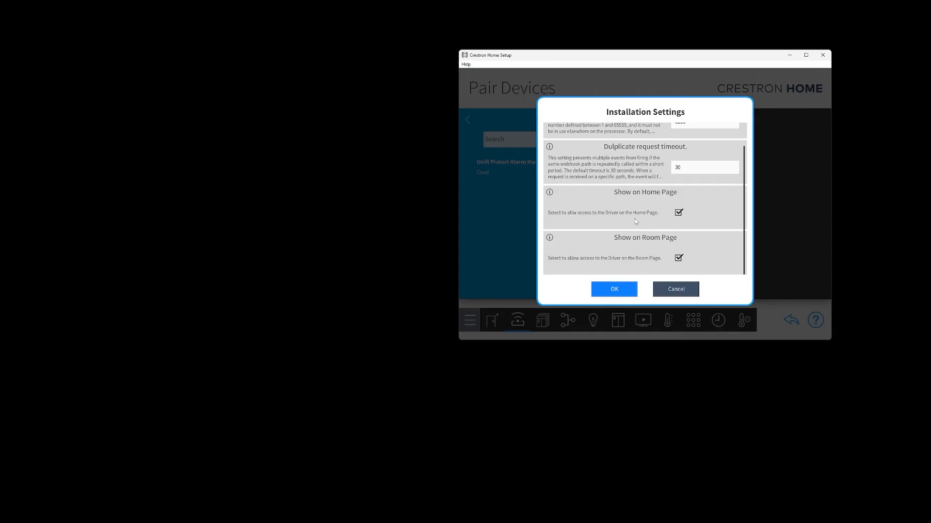
pyautogui.click(614, 289)
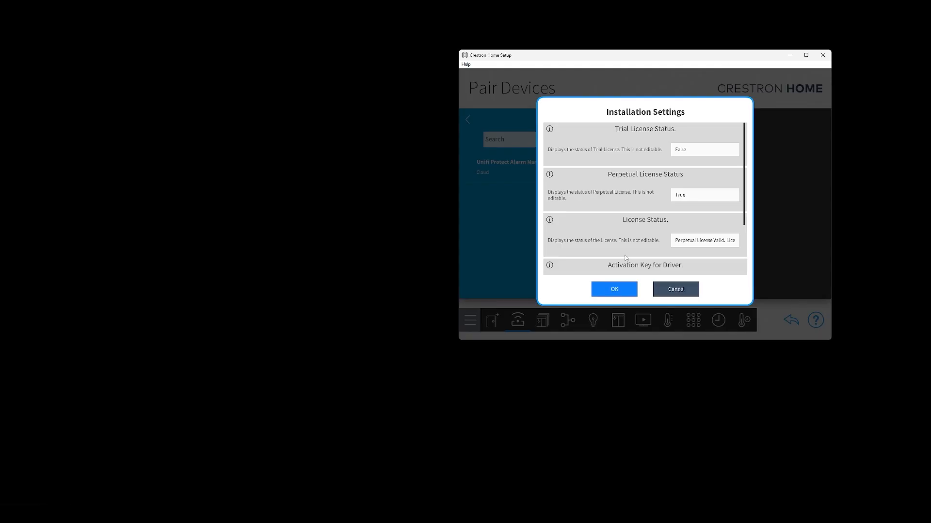
pyautogui.moveTo(616, 157)
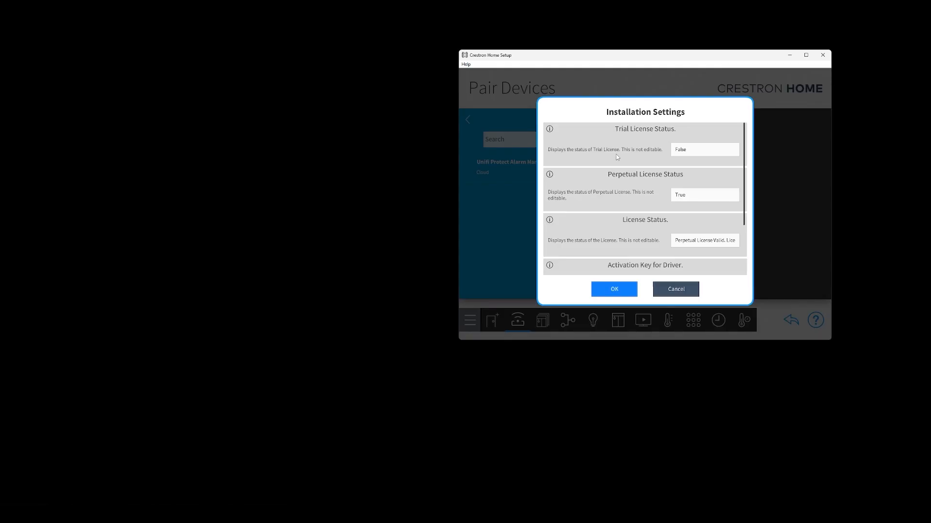
# Check the perpetual valid license status and confirm the driver's installation settings
pyautogui.scroll(-3)
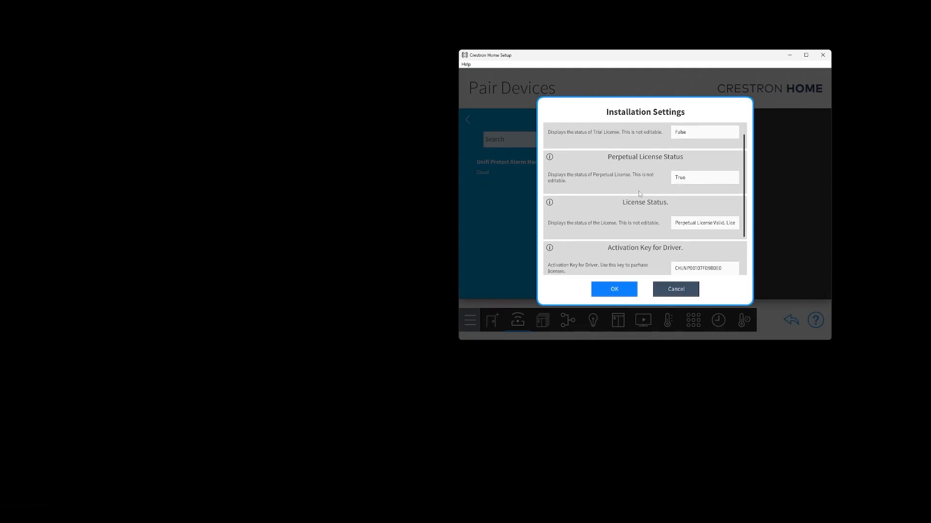
pyautogui.scroll(-3)
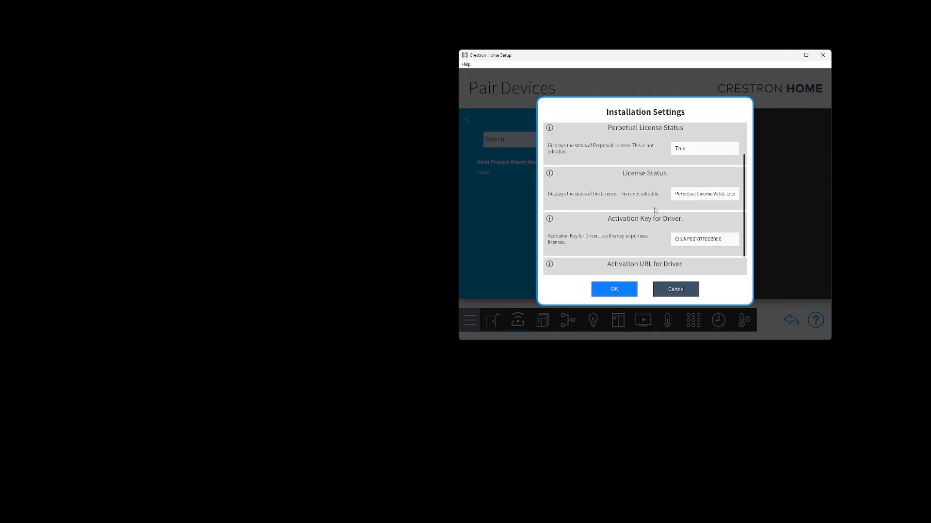
pyautogui.scroll(-3)
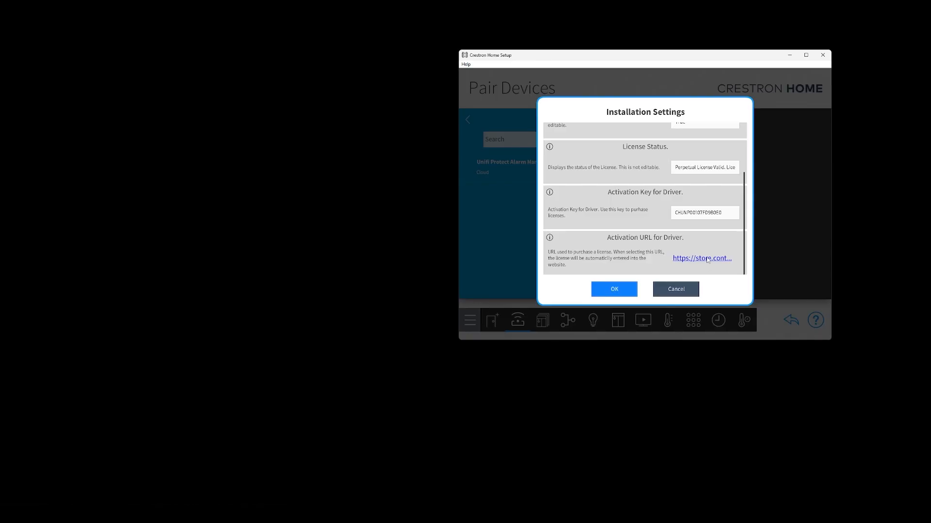
pyautogui.click(614, 289)
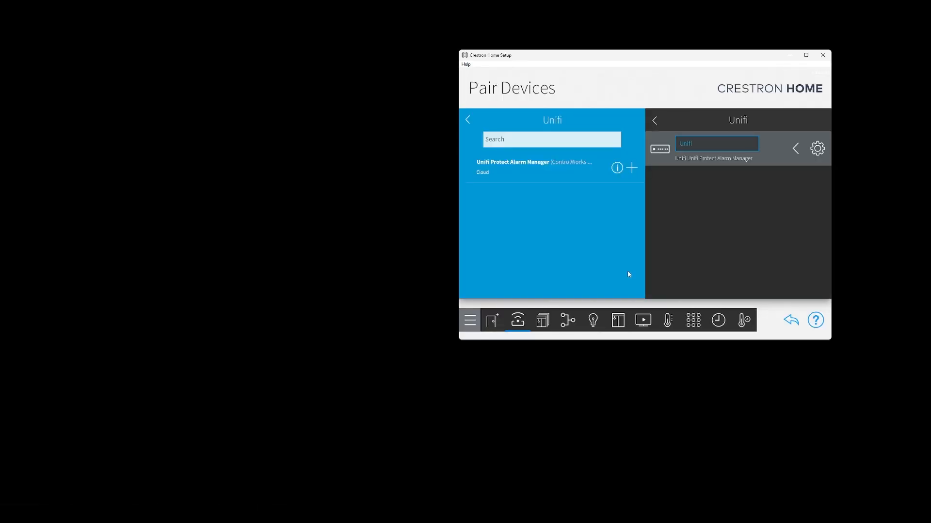
pyautogui.moveTo(631, 274)
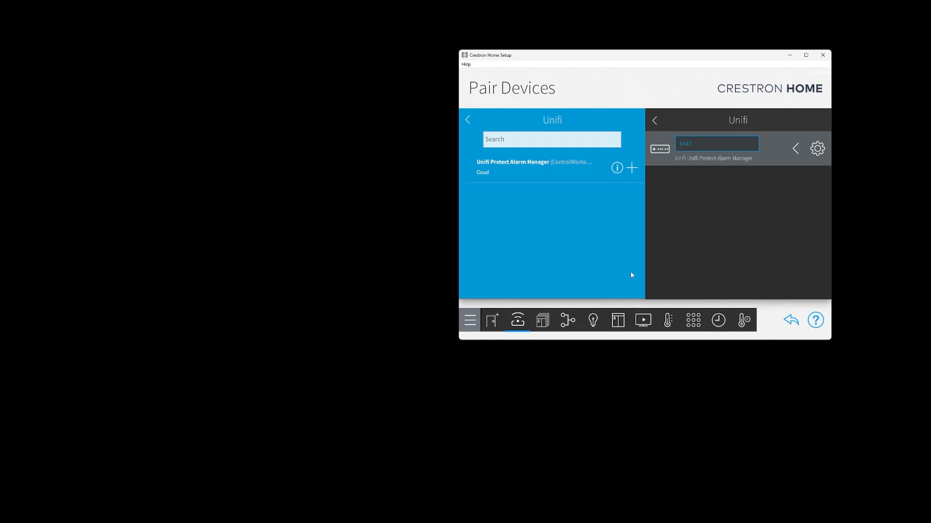
# In Actions & Events, show the Unifi room's Unifi driver event list
pyautogui.click(692, 321)
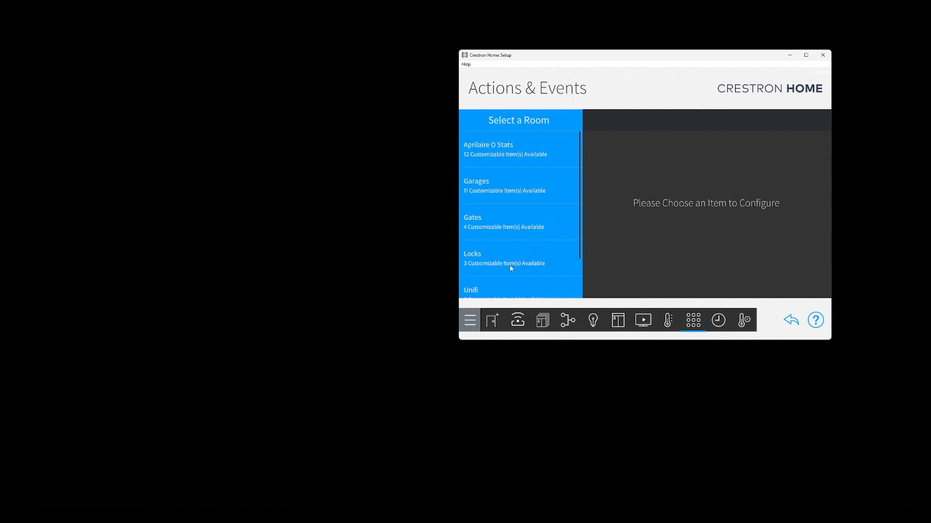
pyautogui.scroll(-3)
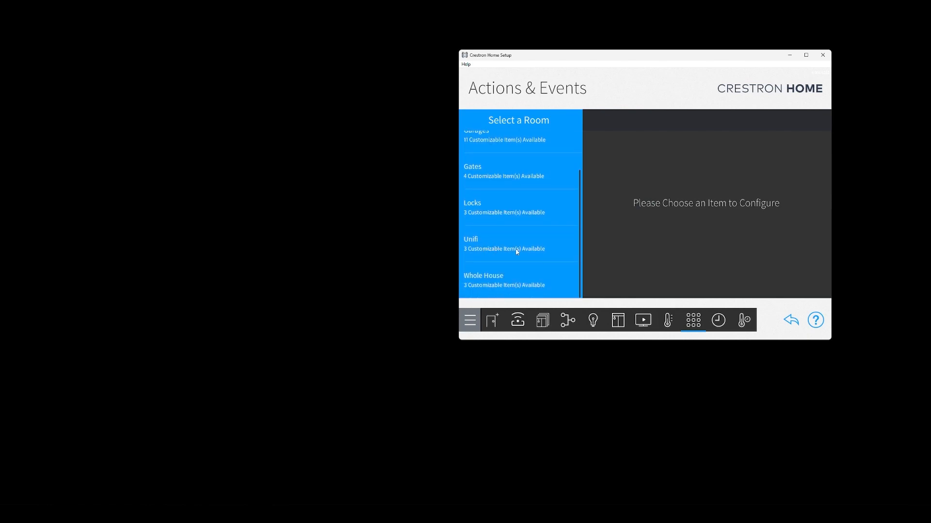
pyautogui.moveTo(516, 247)
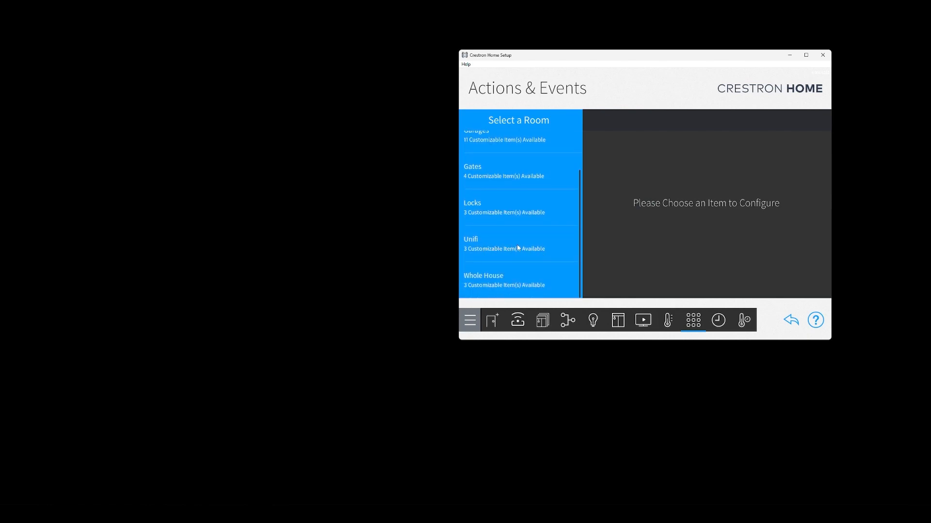
pyautogui.click(503, 243)
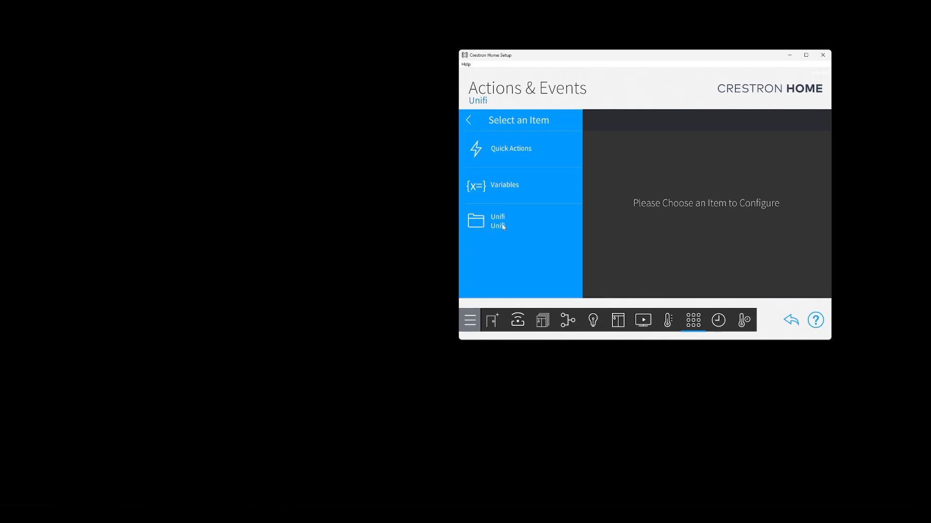
pyautogui.click(498, 220)
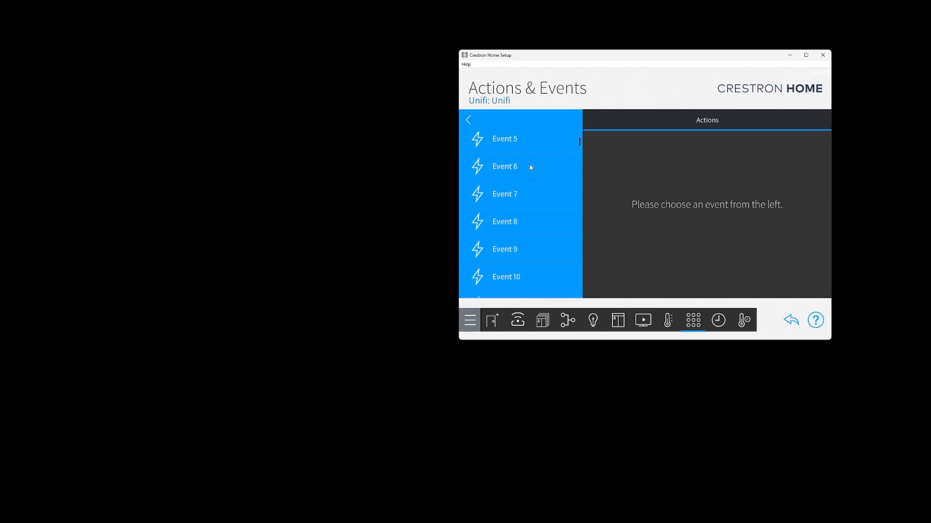
# Select Event 12 and bring up its action mode choices
pyautogui.scroll(-3)
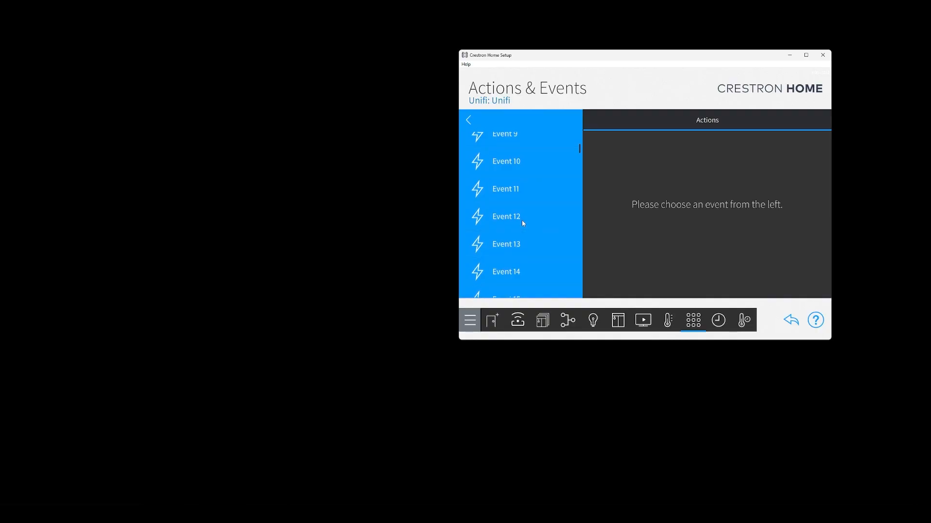
pyautogui.click(505, 217)
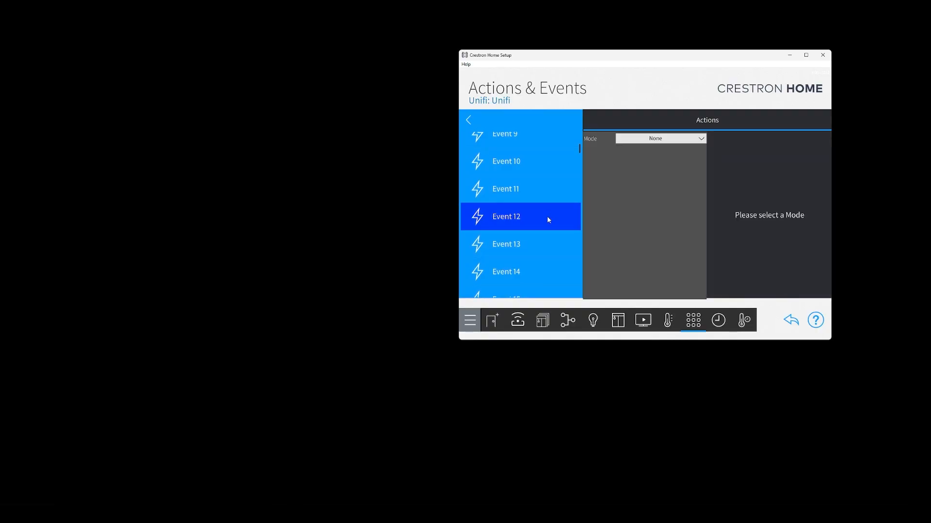
pyautogui.click(659, 138)
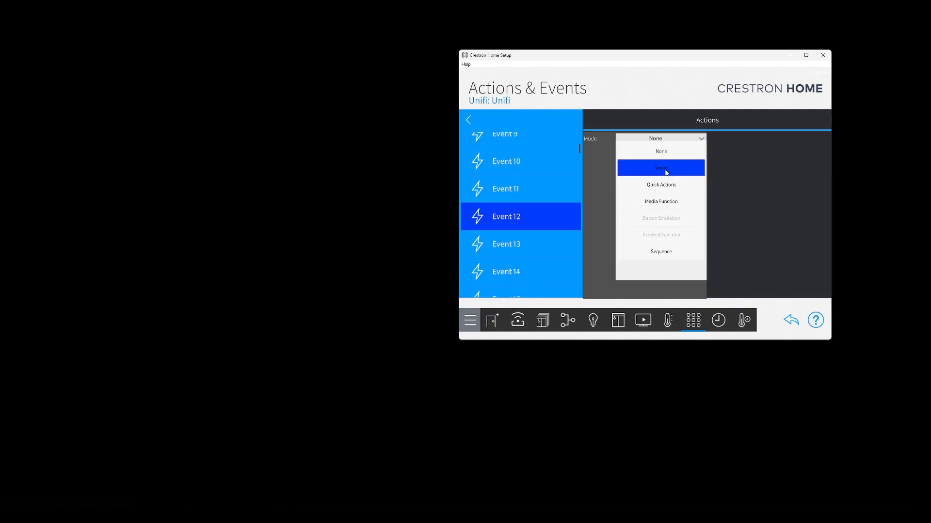
# Set Event 12 to Scene mode with the Locks room's Unlock Front Door scene ticked
pyautogui.click(660, 168)
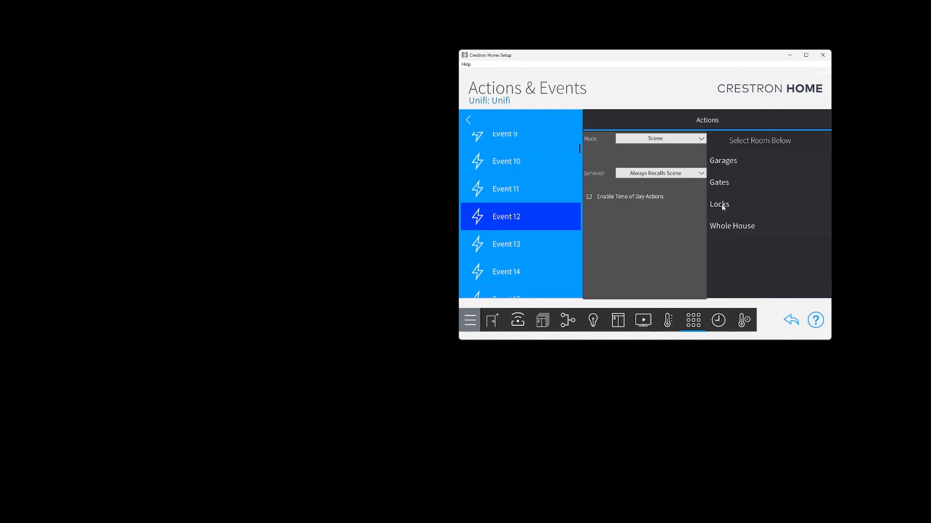
pyautogui.moveTo(736, 208)
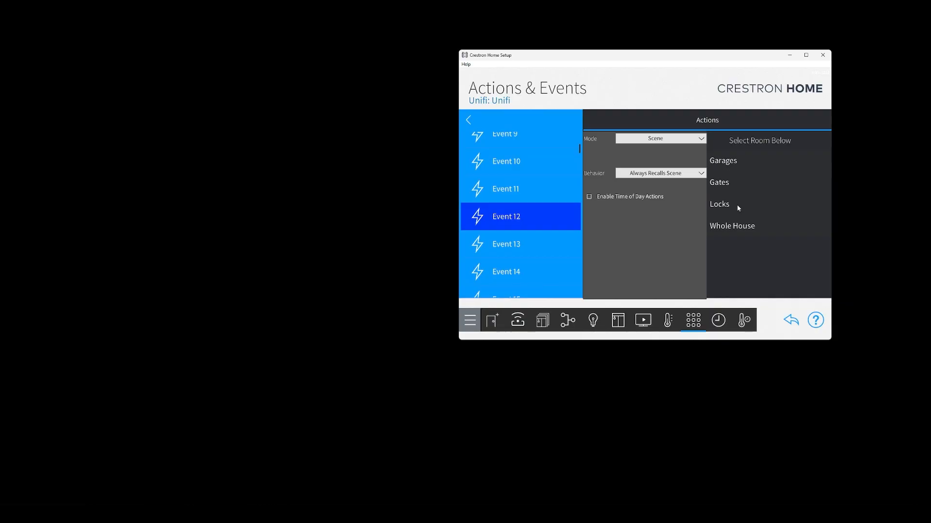
pyautogui.click(720, 205)
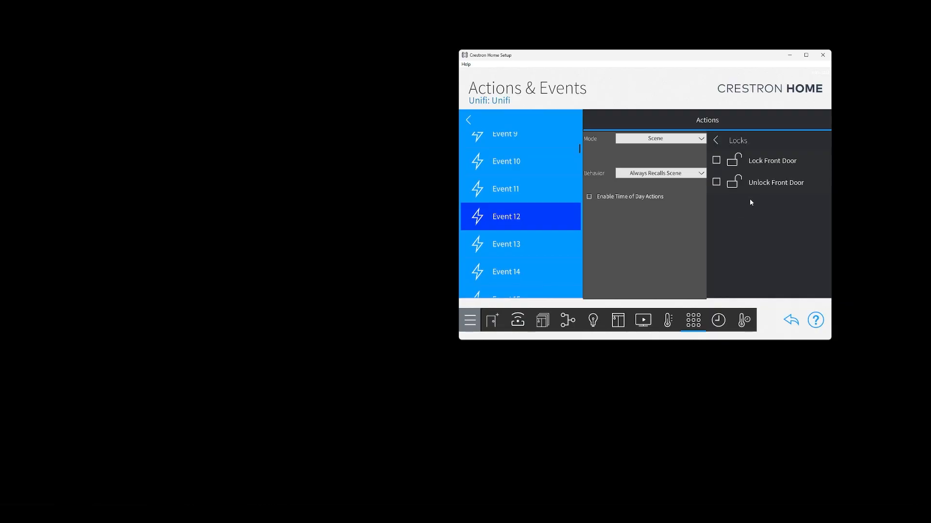
pyautogui.click(715, 182)
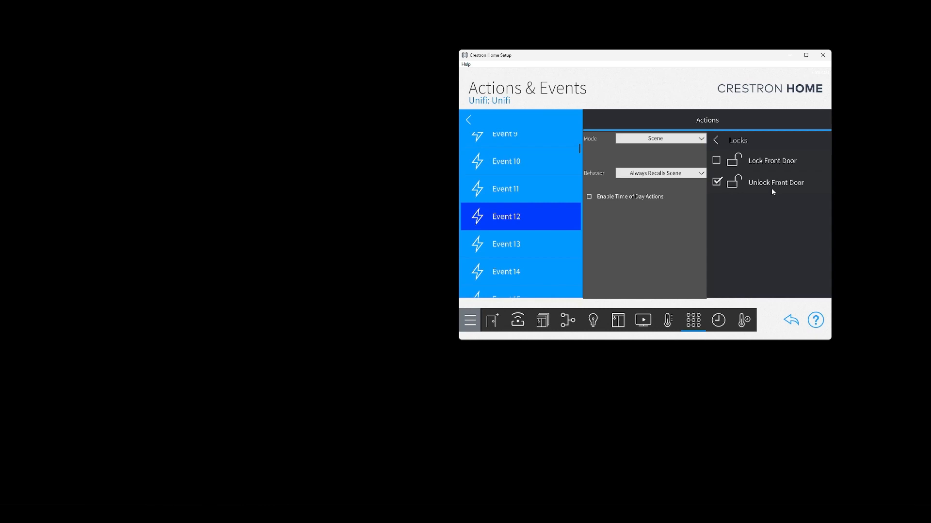
pyautogui.moveTo(430, 261)
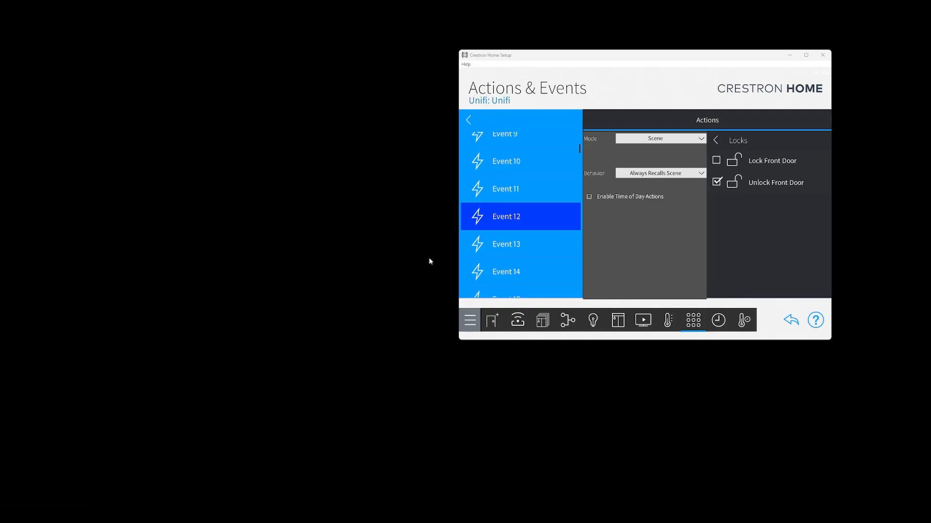
pyautogui.moveTo(419, 258)
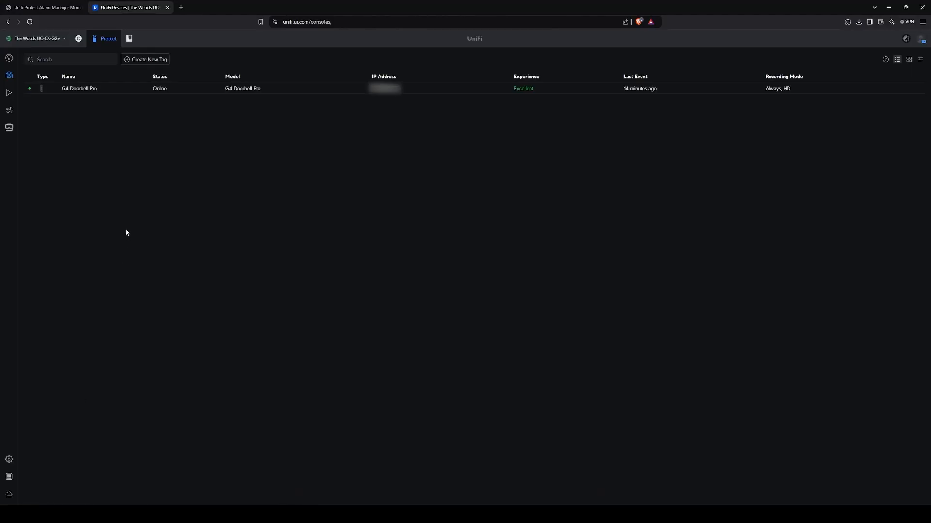
pyautogui.moveTo(143, 108)
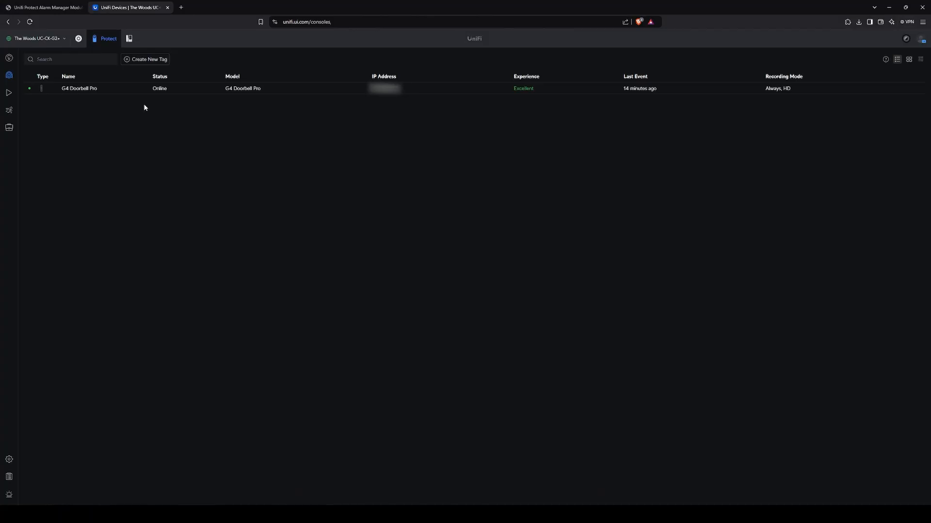
pyautogui.moveTo(192, 154)
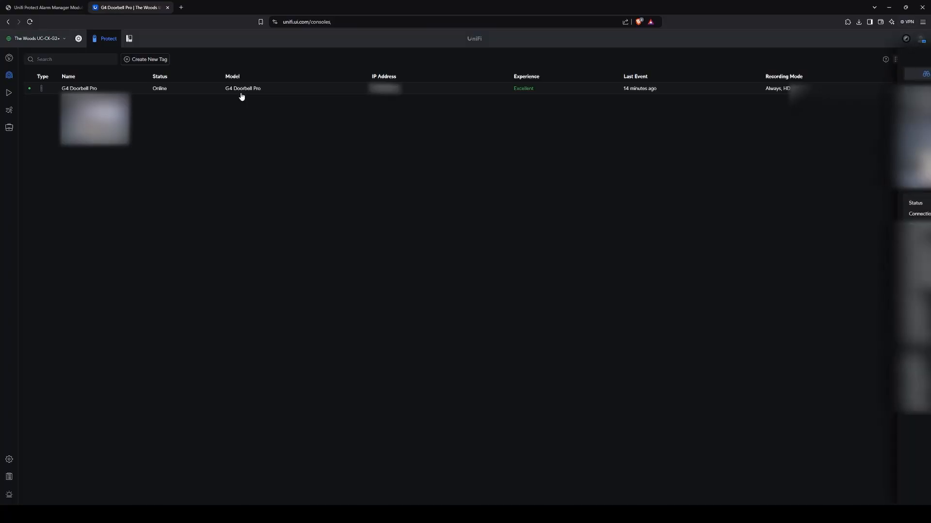
# View the G4 Doorbell Pro's settings with its Fingerprints section, then go to Alarm Manager
pyautogui.click(79, 88)
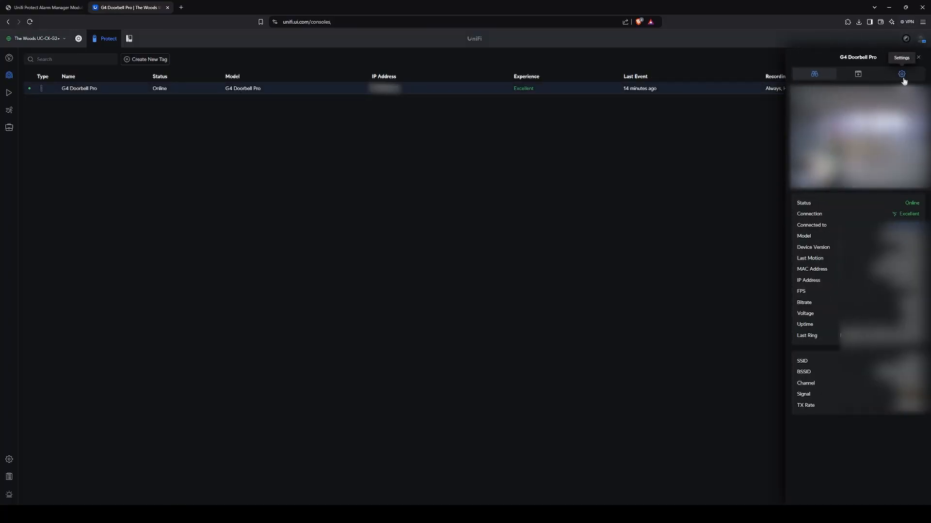
pyautogui.click(900, 74)
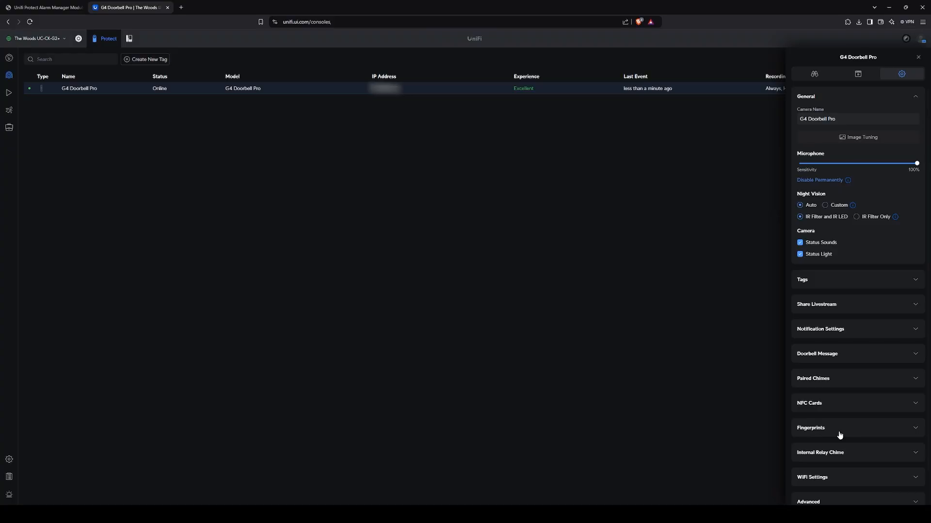
pyautogui.moveTo(35, 481)
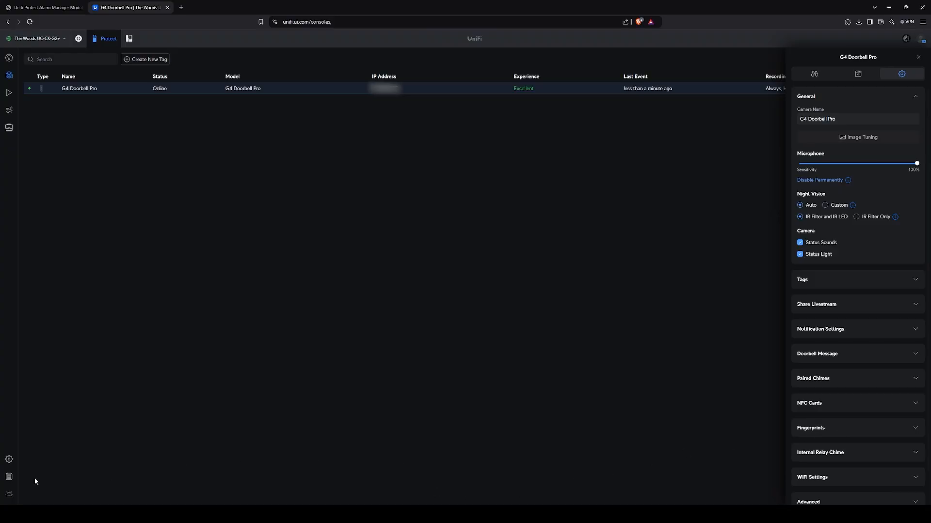
pyautogui.click(9, 495)
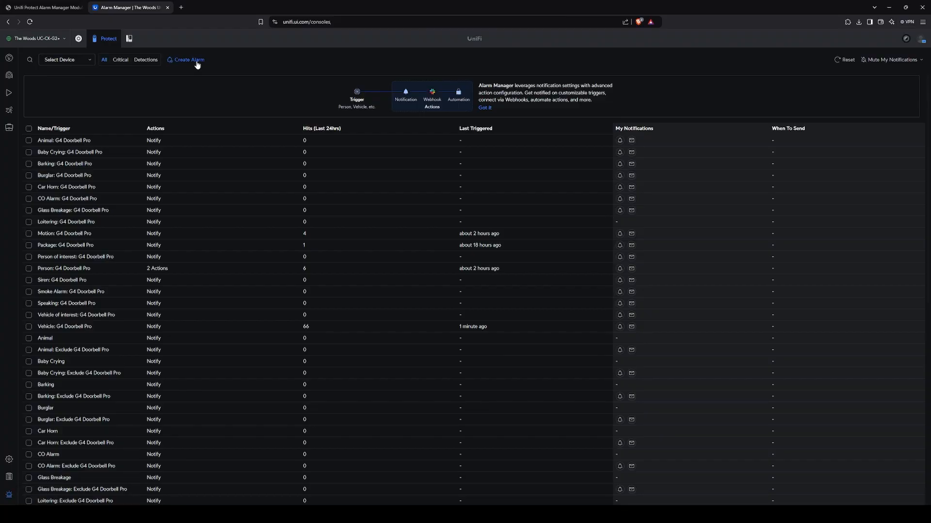
# Create a new alarm named Caleb Fingerprint and show its Activity trigger options
pyautogui.click(187, 59)
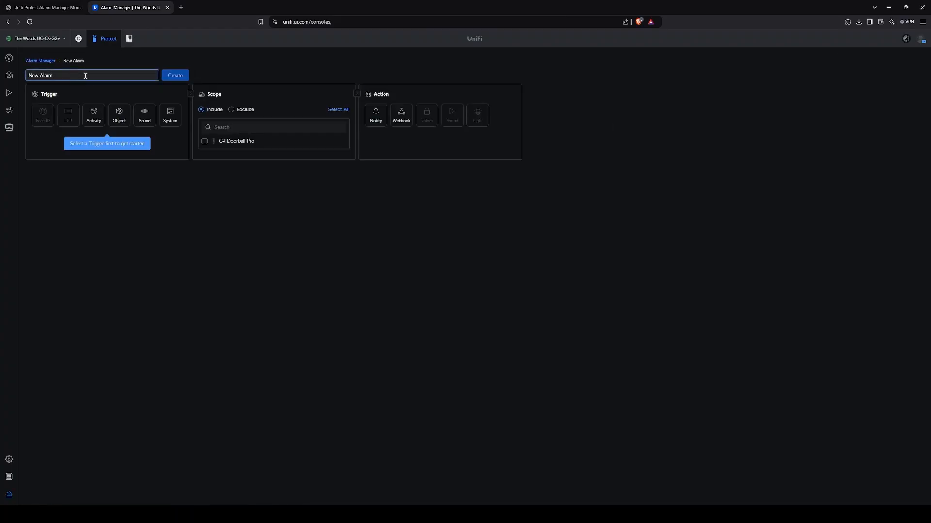
pyautogui.write('Caleb Fingerprint')
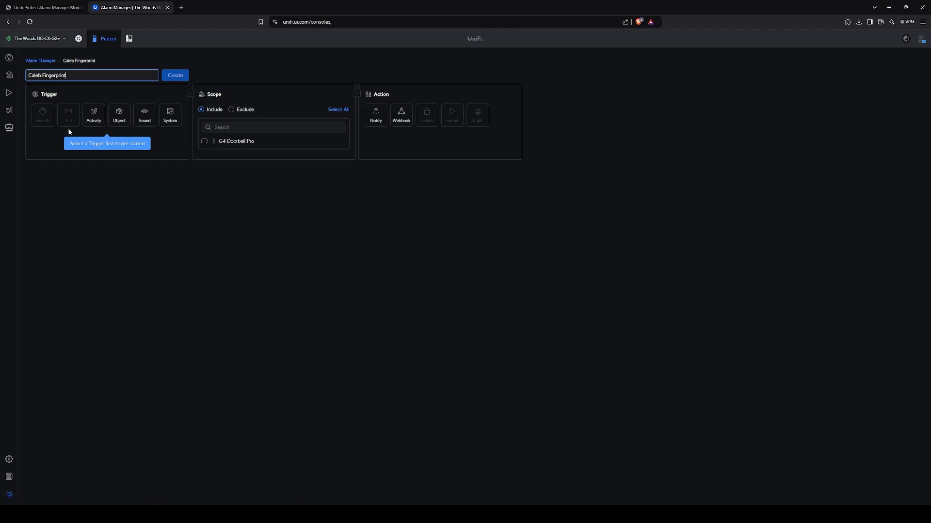
pyautogui.click(93, 113)
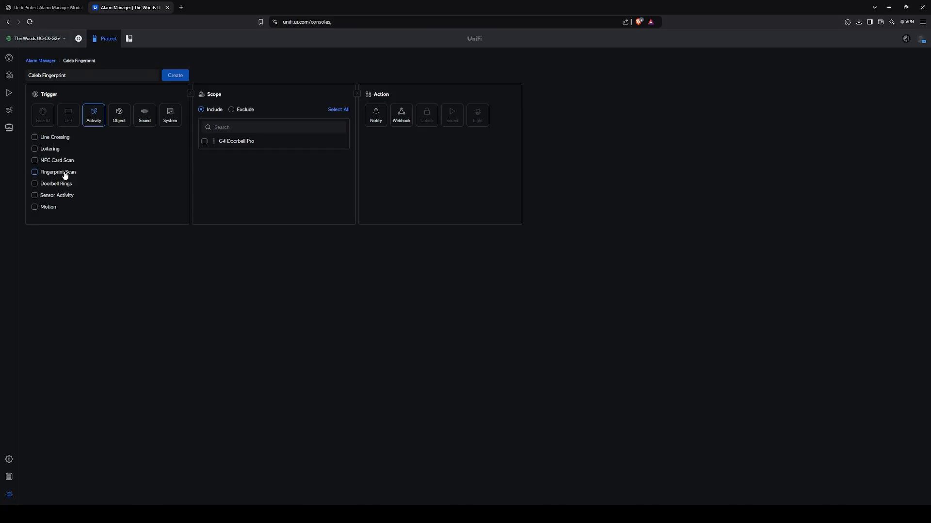
# Trigger the alarm on Caleb's fingerprint scan, scoped to the G4 Doorbell Pro
pyautogui.click(34, 173)
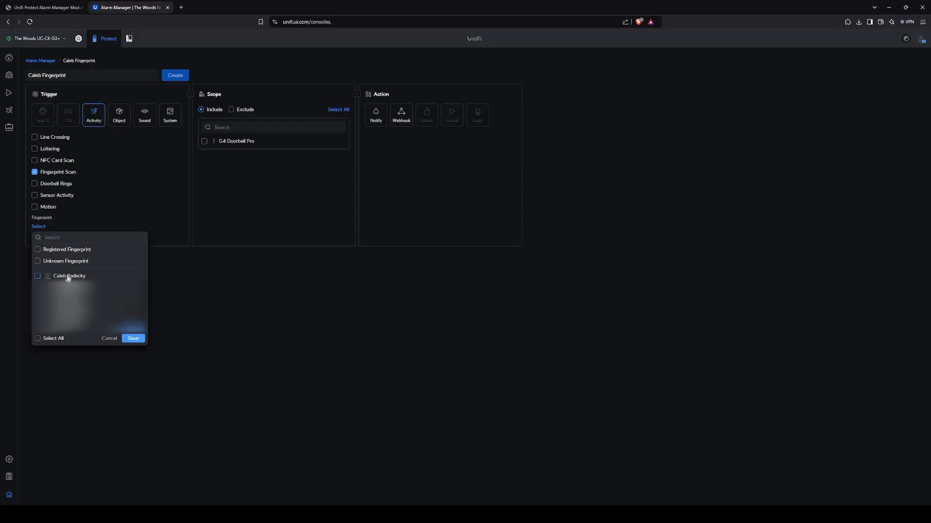
pyautogui.click(133, 339)
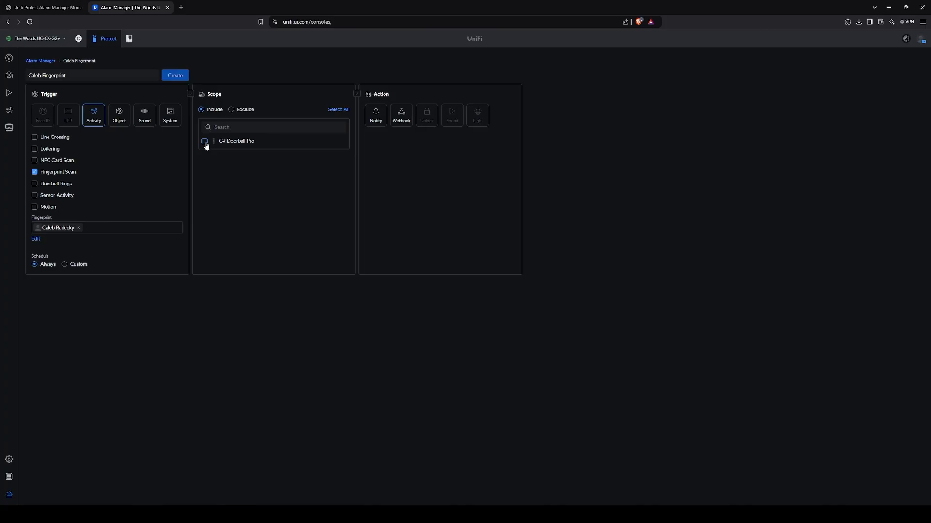
pyautogui.click(205, 142)
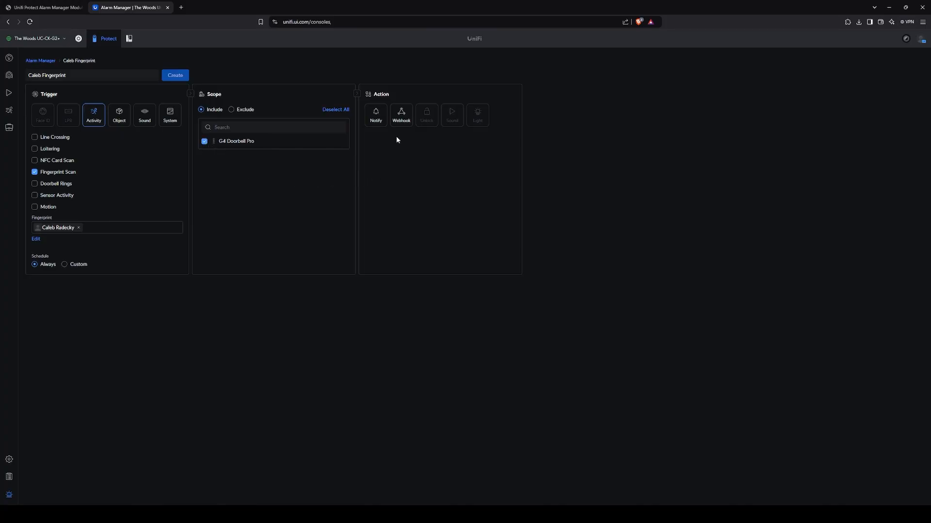
# Add a Custom Webhook action with an http URL on port 8228 targeting Event 12
pyautogui.click(400, 113)
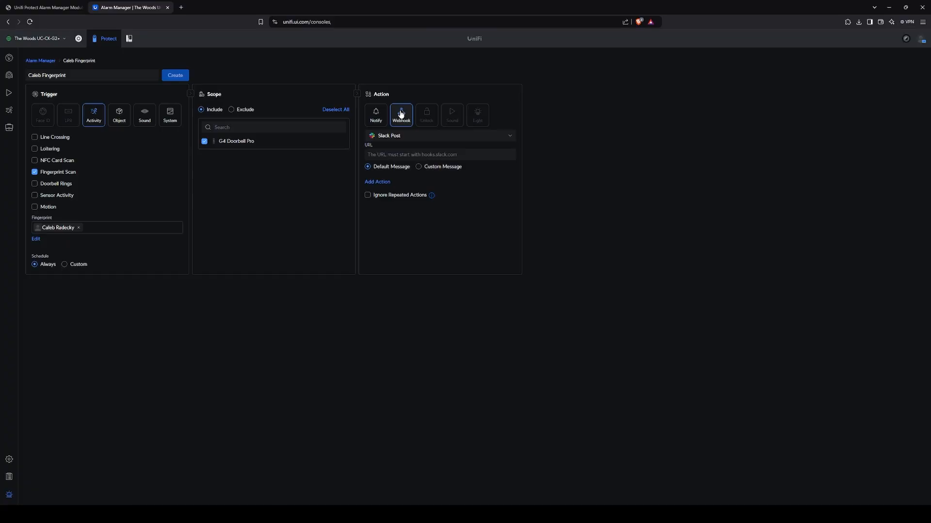
pyautogui.click(440, 136)
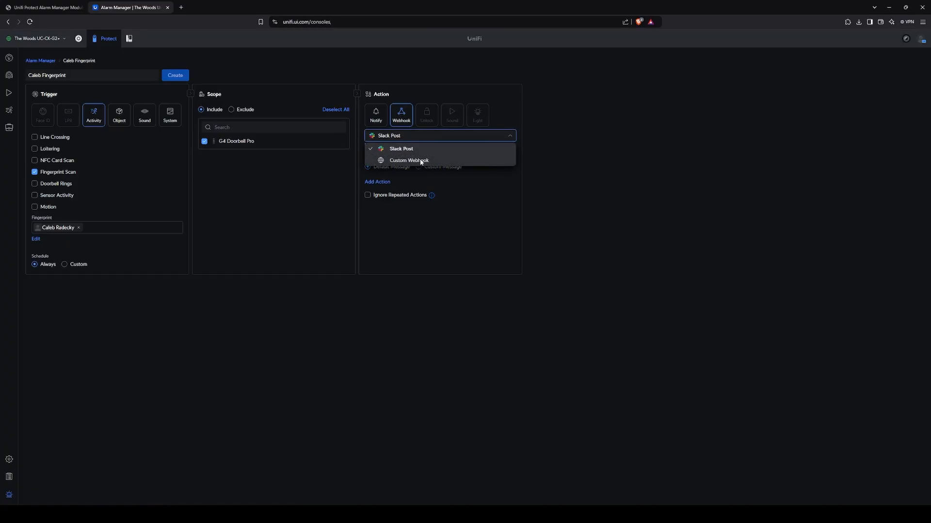
pyautogui.click(409, 159)
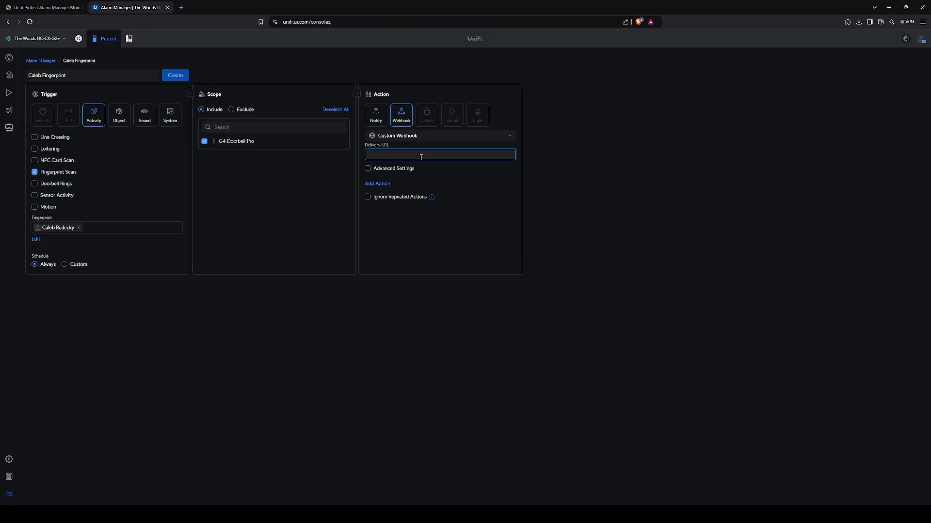
pyautogui.write('http://10.')
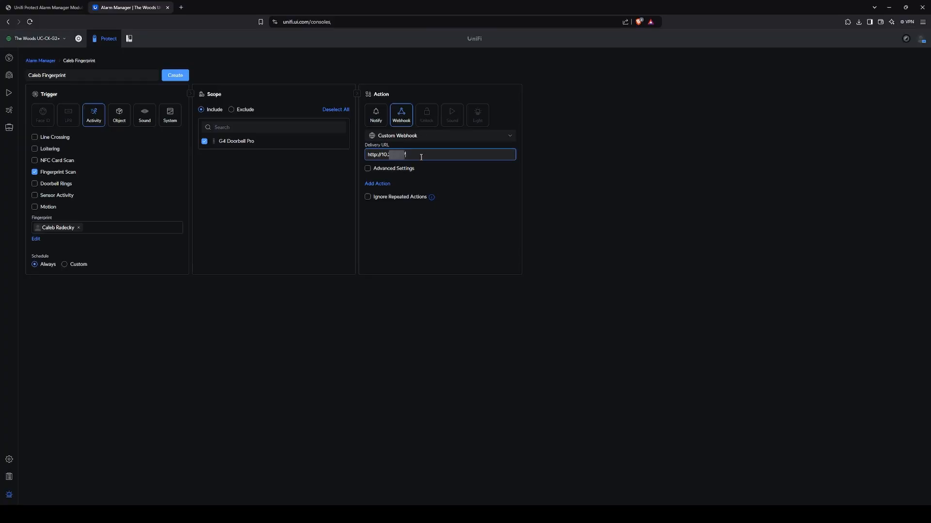
pyautogui.write(':')
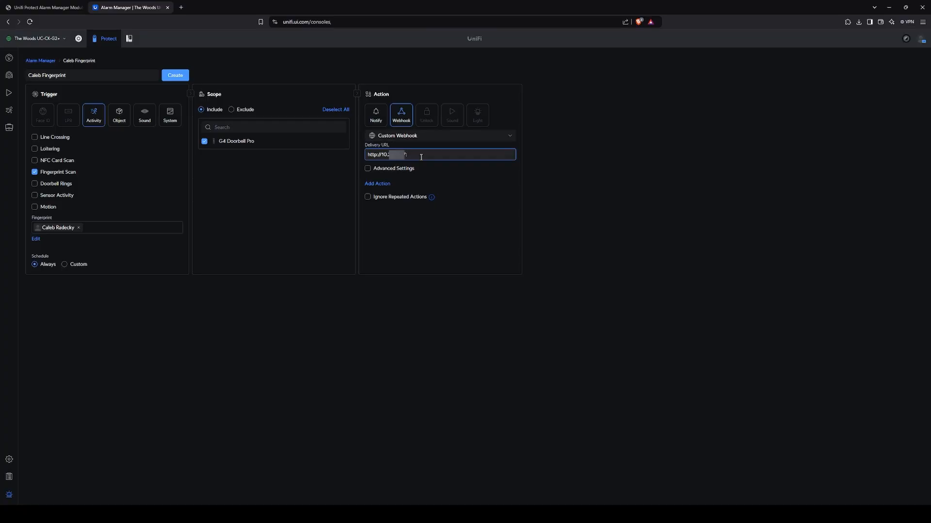
pyautogui.write('8228/')
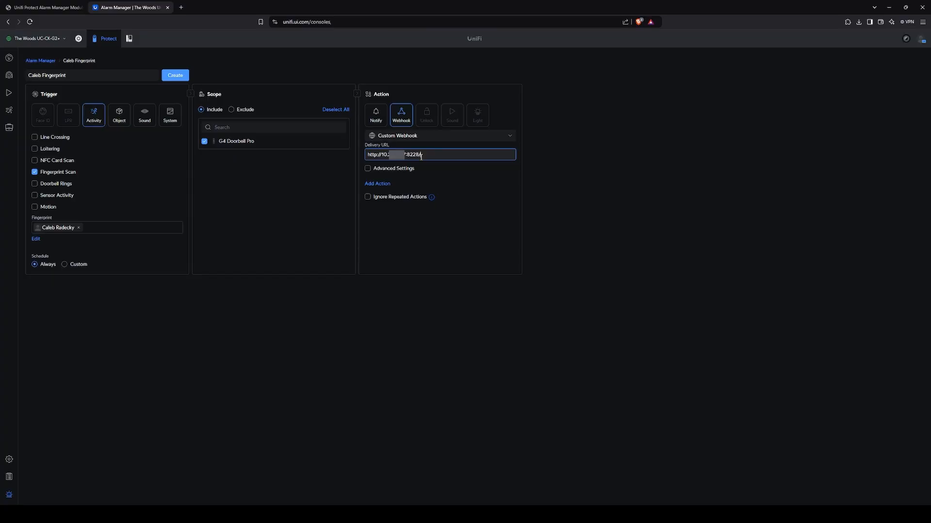
pyautogui.write('Event12')
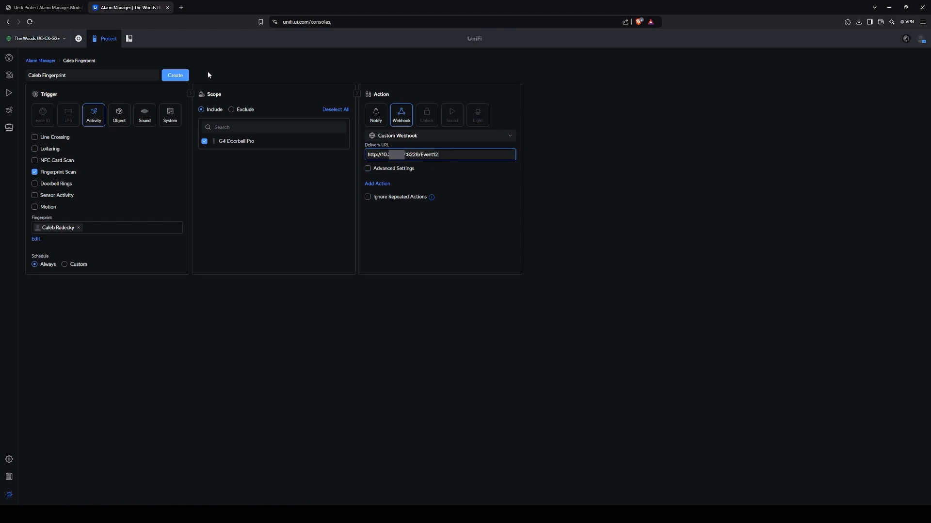
# Save the Caleb Fingerprint alarm and show the front door lock
pyautogui.click(174, 75)
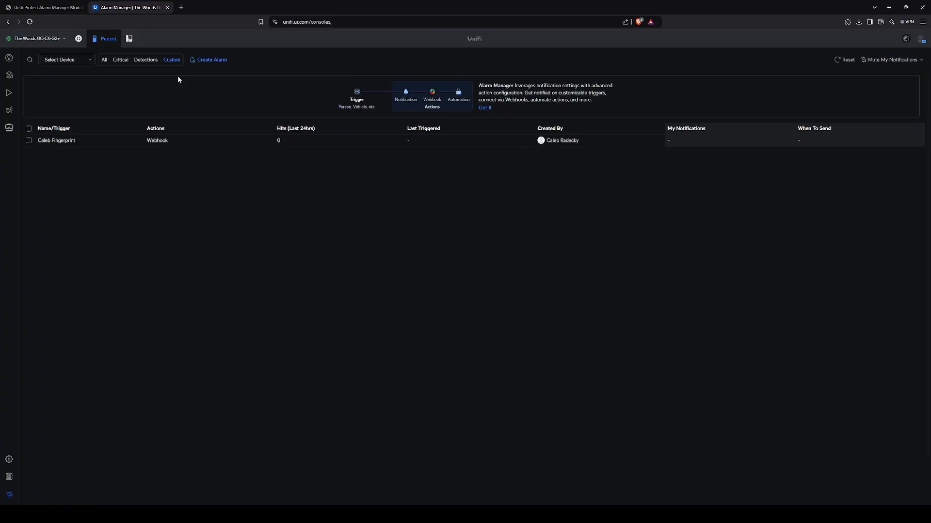
pyautogui.click(28, 129)
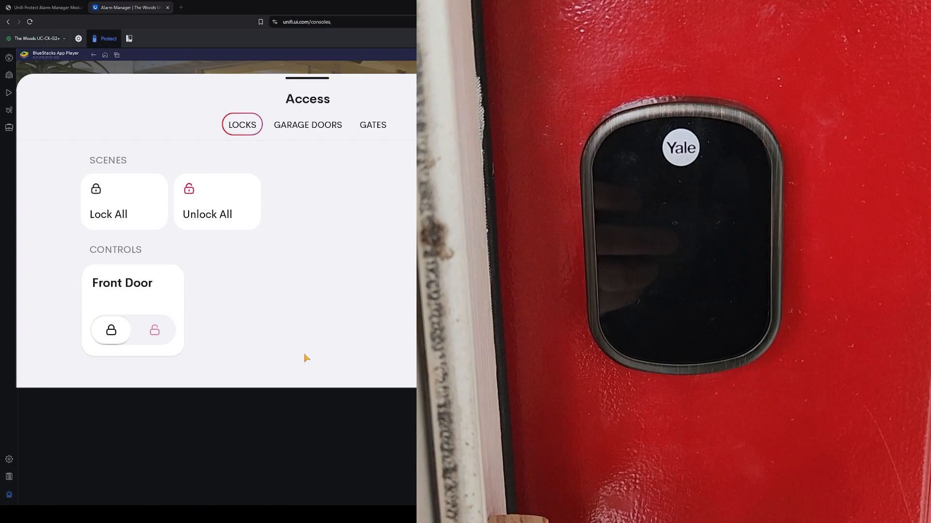
# View the Front Door lock unlocking on the Locks page, then leave for the ControlWorks store
pyautogui.click(154, 330)
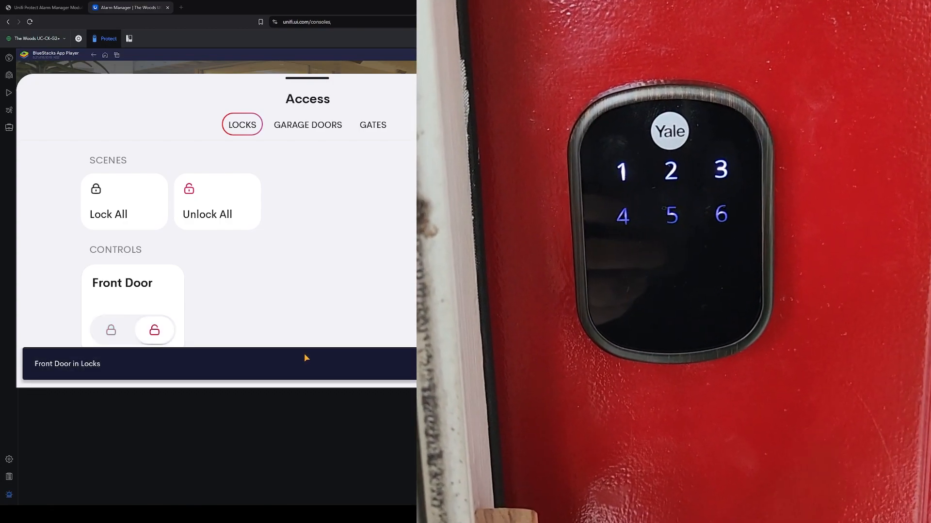
pyautogui.click(42, 7)
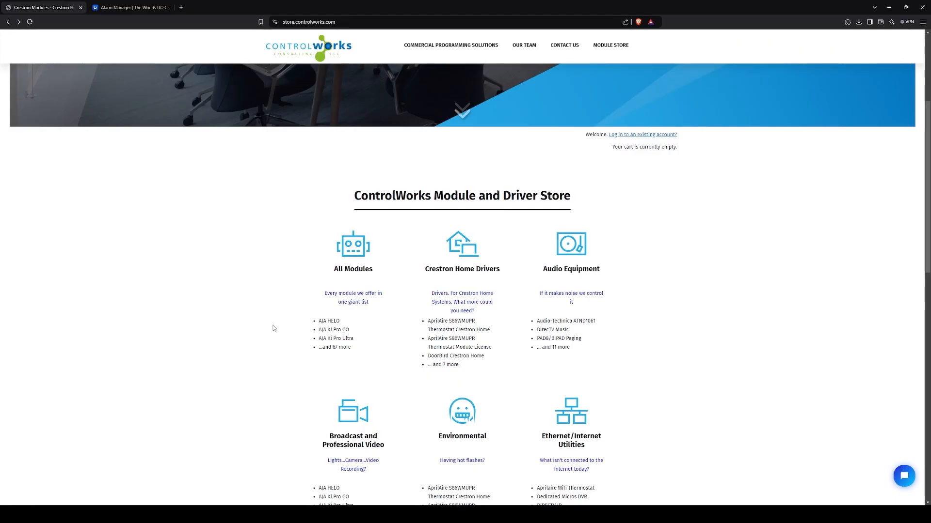
pyautogui.moveTo(486, 304)
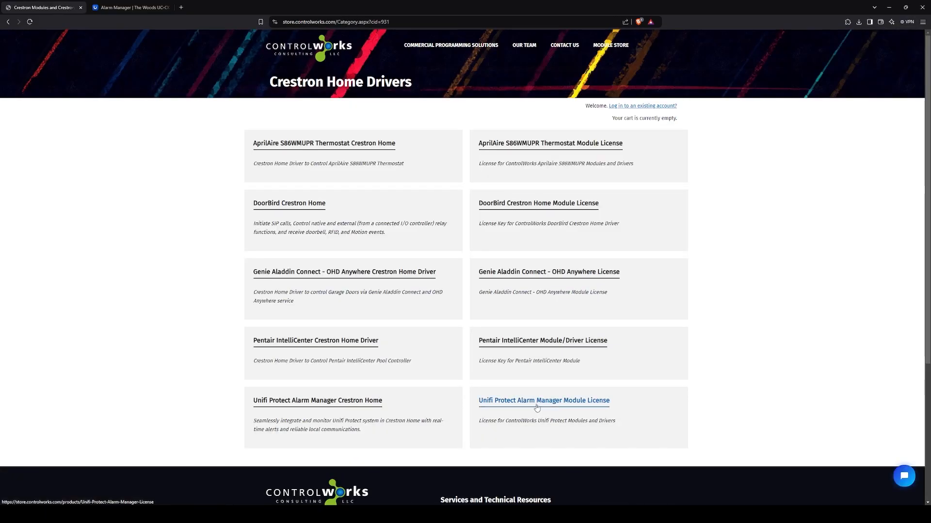
# Open the $100 Unifi Protect Alarm Manager Module License product page
pyautogui.click(543, 400)
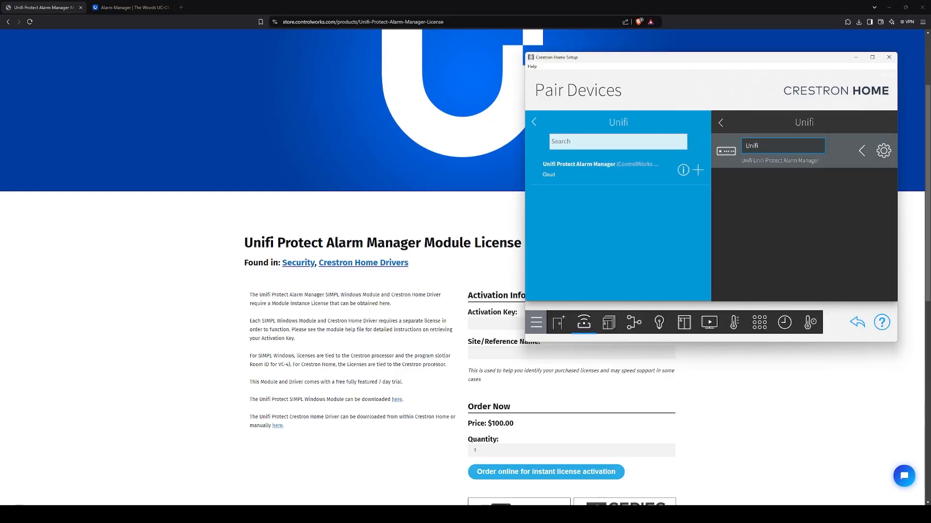
pyautogui.moveTo(330, 313)
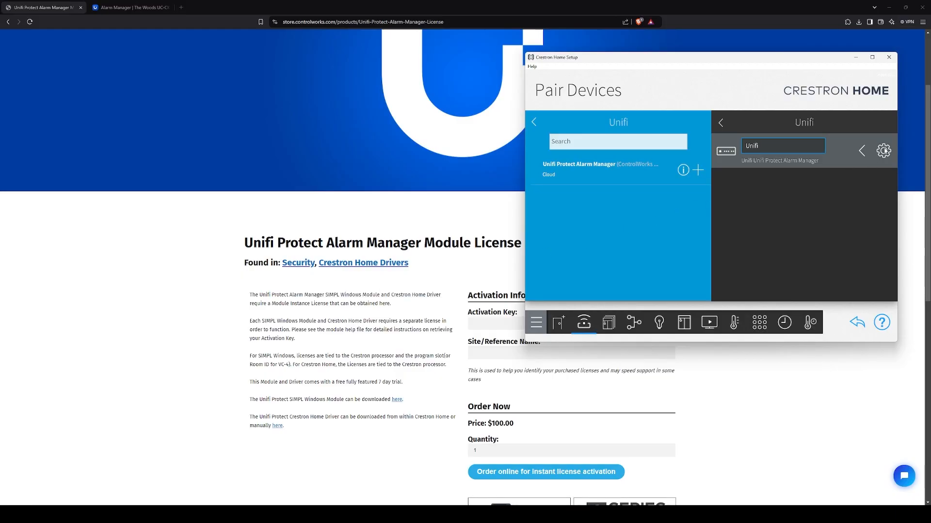
# From the Unifi driver's Installer Settings, select its Activation Key and follow the Activation URL
pyautogui.click(884, 150)
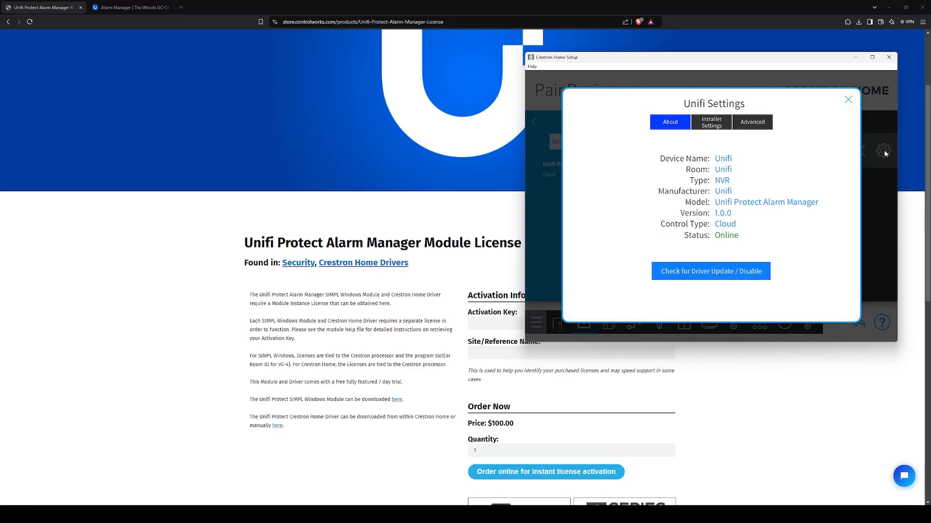
pyautogui.click(710, 122)
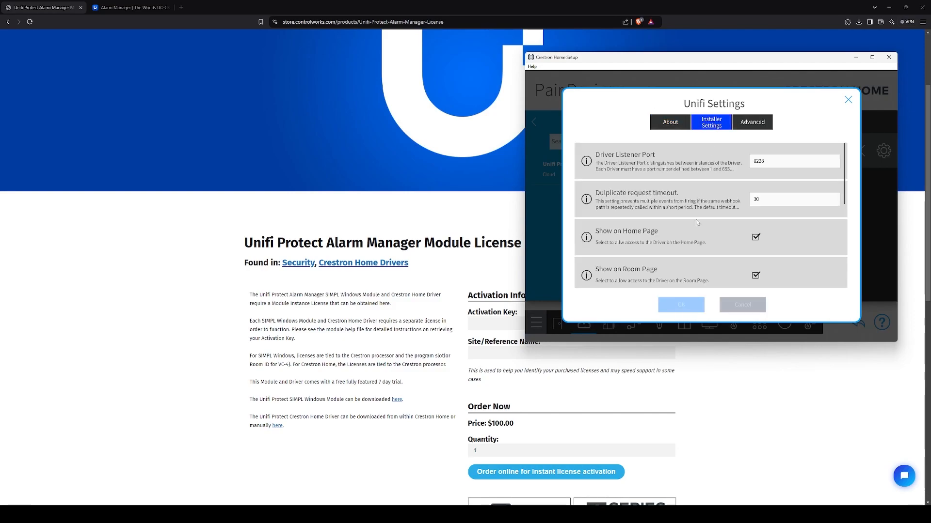
pyautogui.scroll(-3)
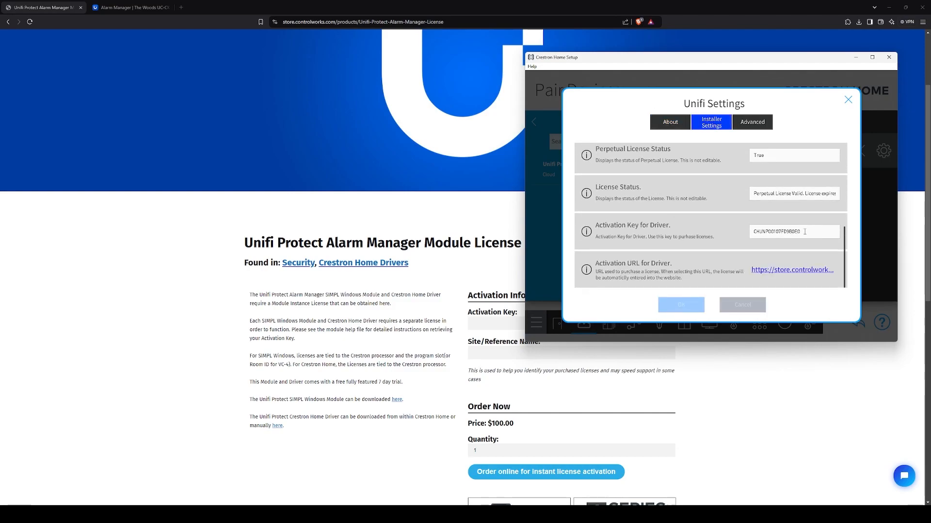
pyautogui.doubleClick(776, 232)
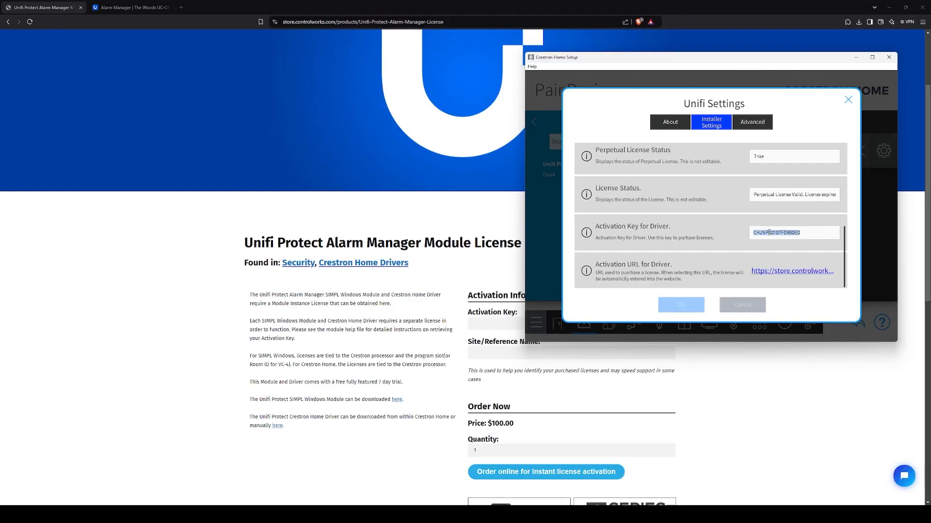
pyautogui.click(791, 271)
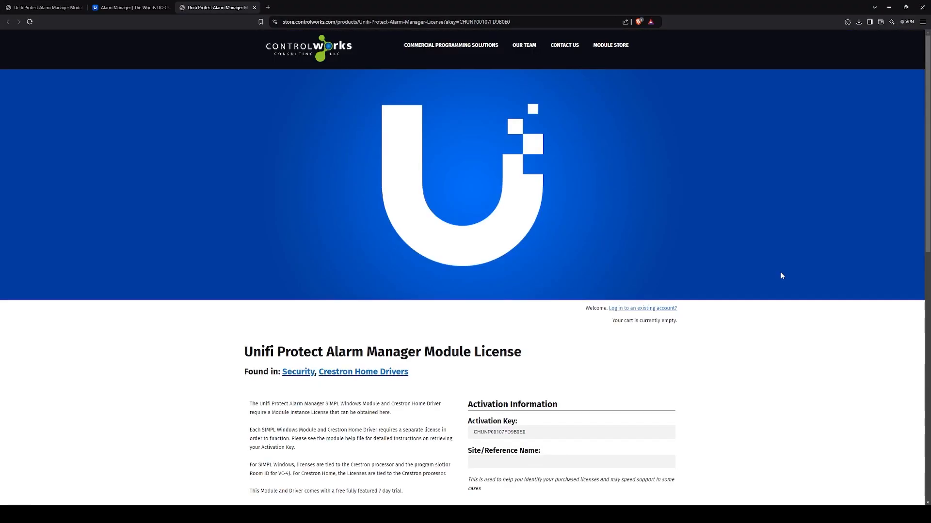
# Confirm the prefilled Activation Key and order the $100.00 license for instant activation
pyautogui.scroll(-3)
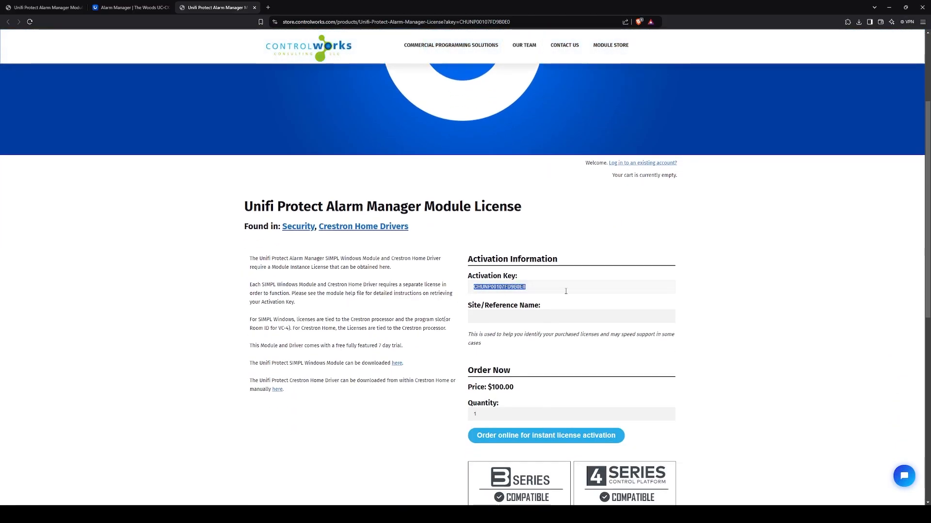
pyautogui.click(570, 316)
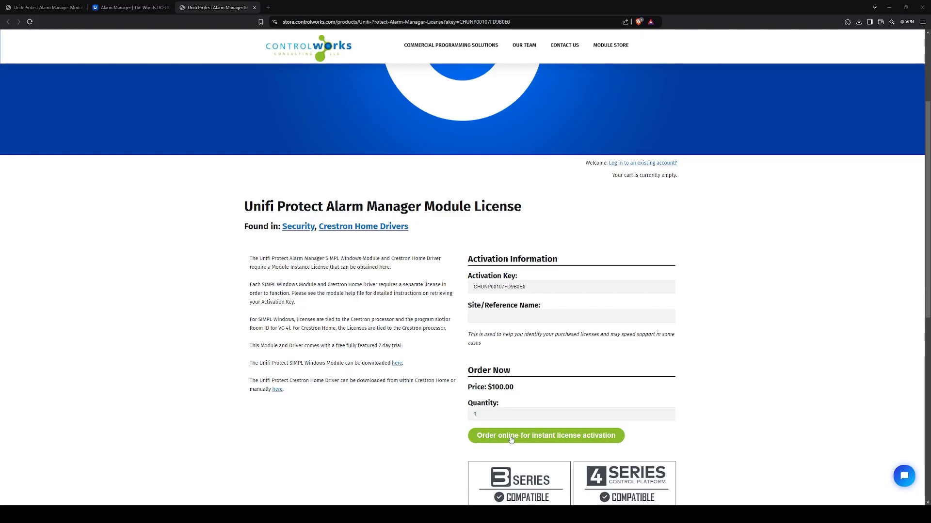
pyautogui.click(544, 436)
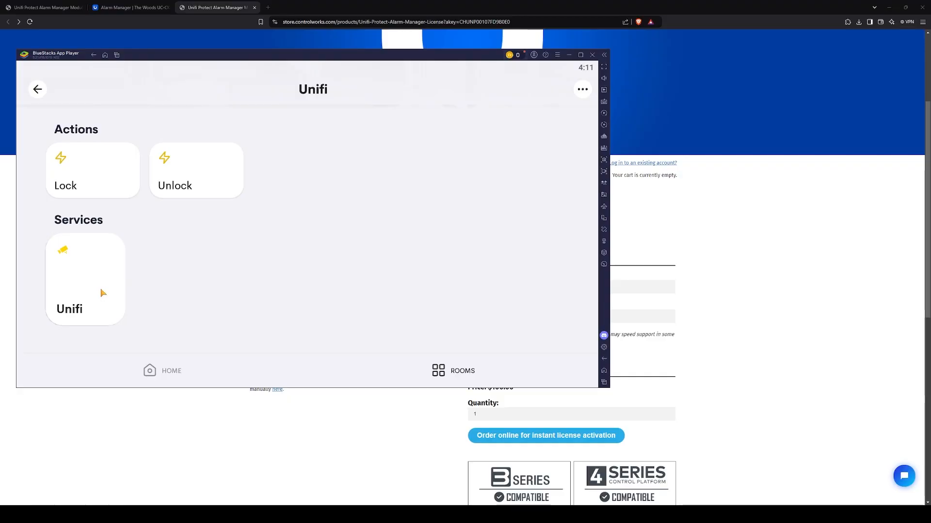
# Open the Unifi service tile in the Unifi room, showing Lock and Unlock actions
pyautogui.click(581, 89)
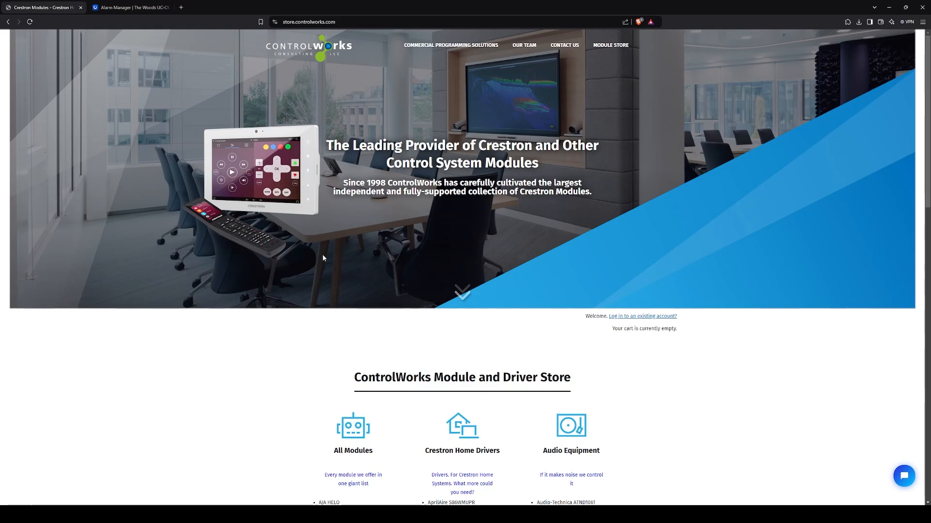
pyautogui.moveTo(353, 434)
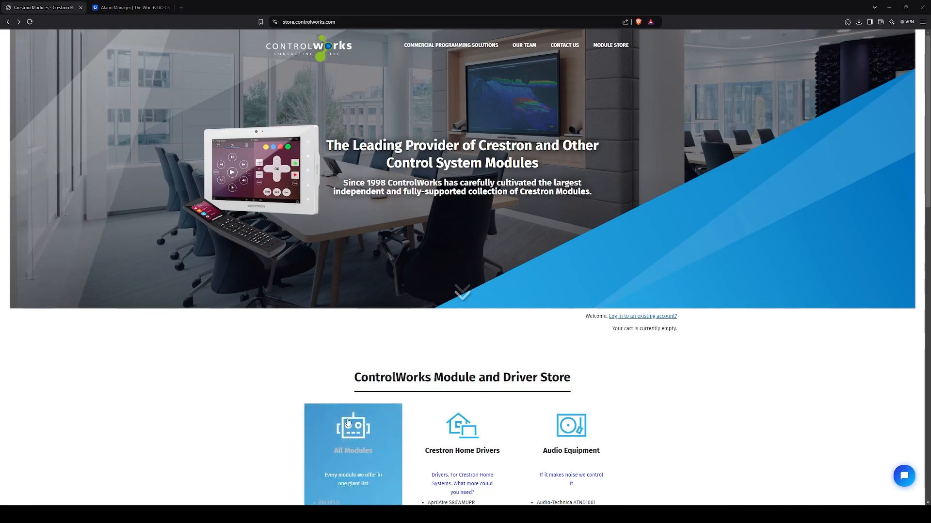
# From the Security category, open the Unifi Protect Alarm Manager SIMPL Windows page
pyautogui.scroll(-3)
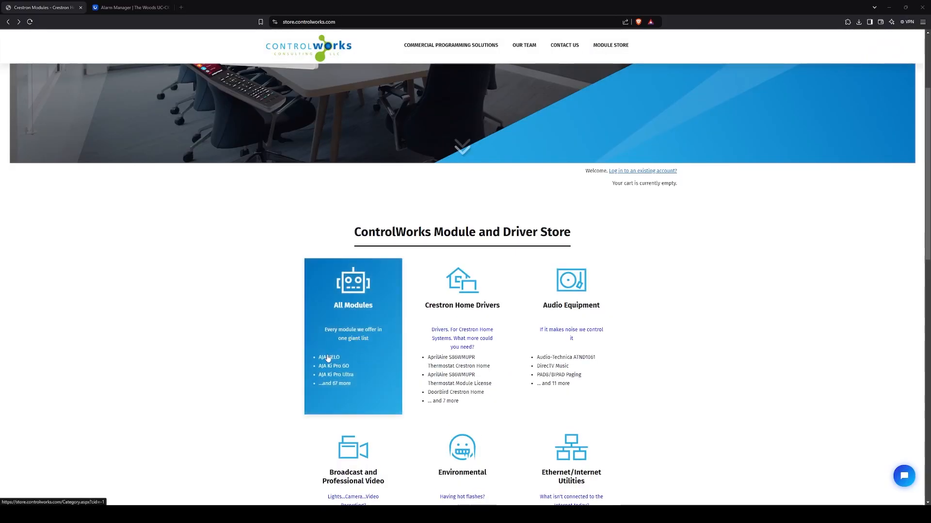
pyautogui.scroll(-3)
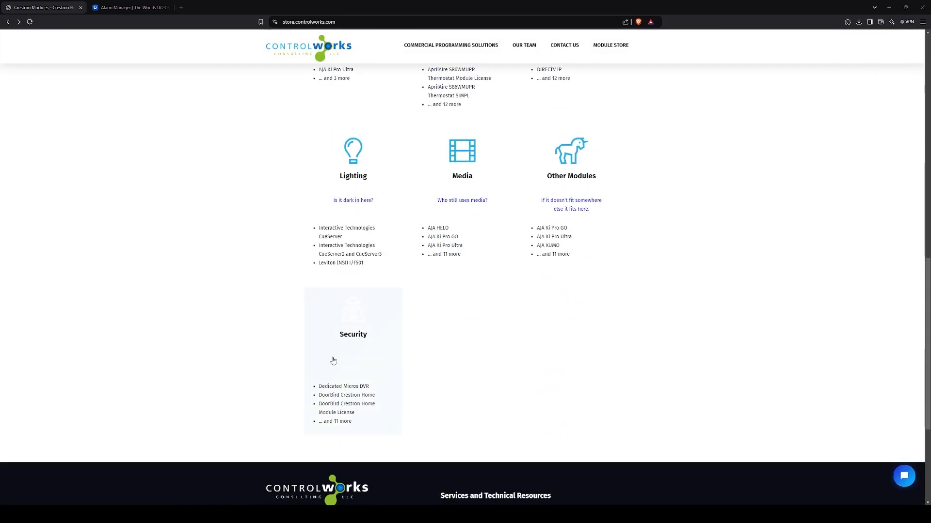
pyautogui.click(353, 334)
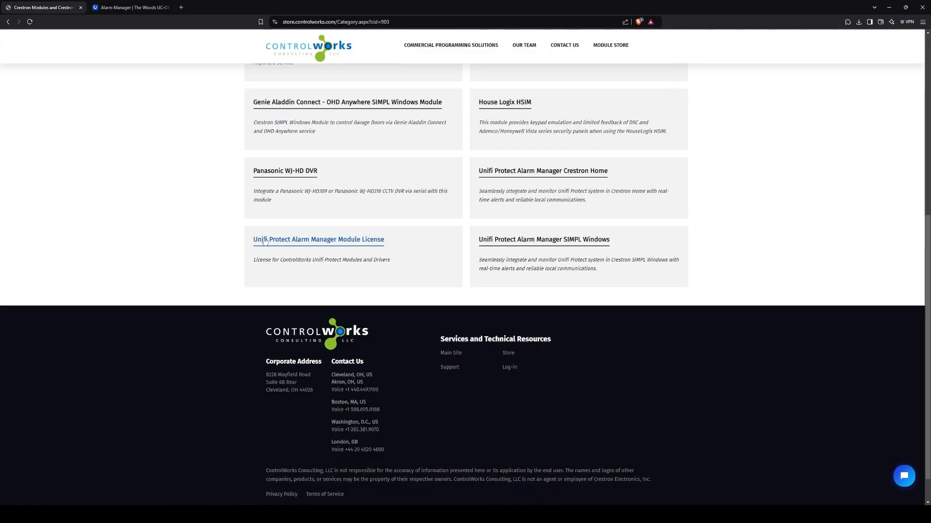
pyautogui.moveTo(350, 243)
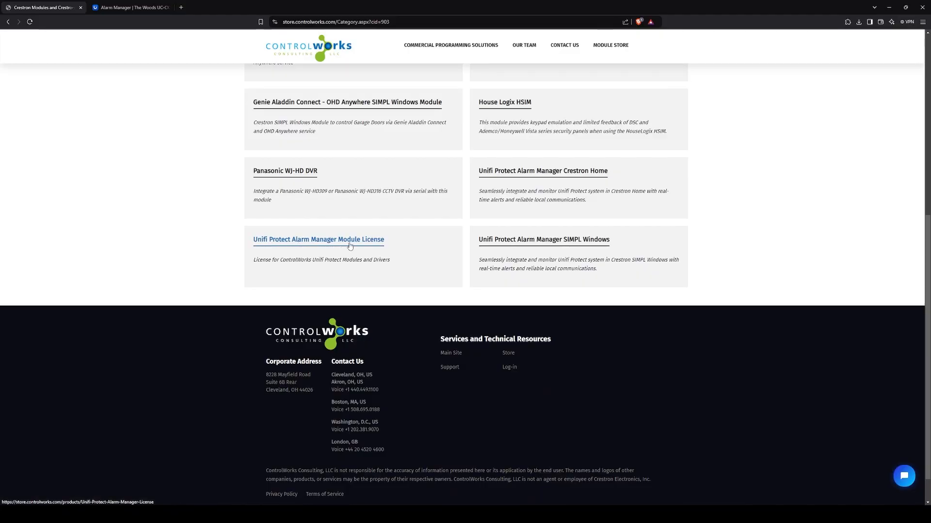
pyautogui.moveTo(544, 240)
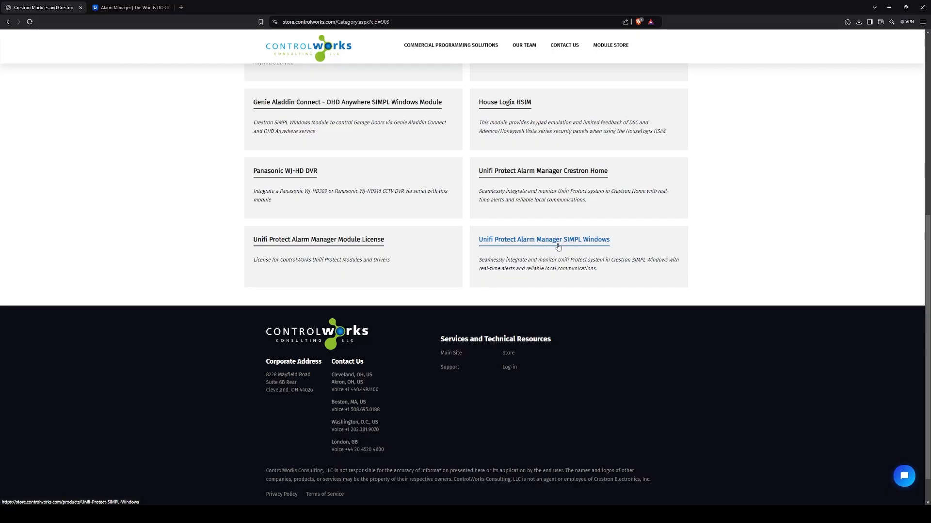
pyautogui.click(543, 239)
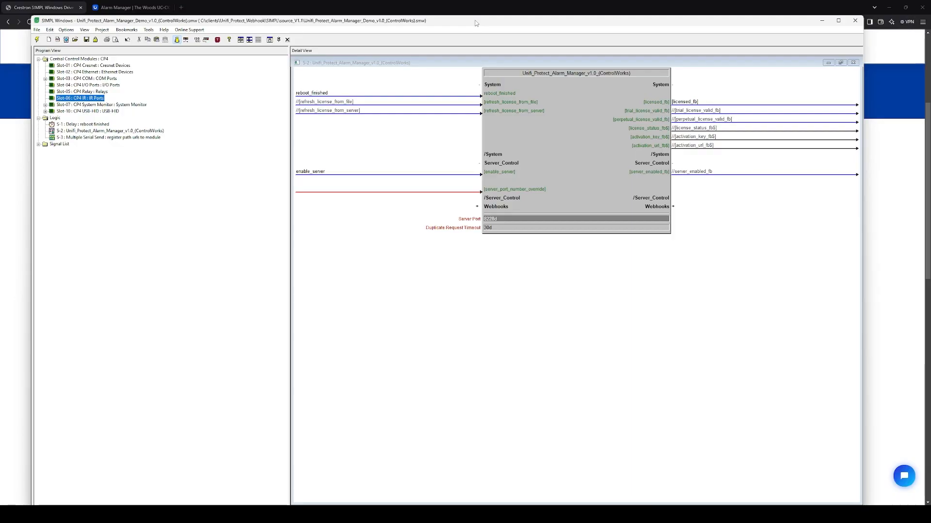
# Select the activation_url_fb$ signal and expand the module's Webhooks path signals
pyautogui.click(311, 93)
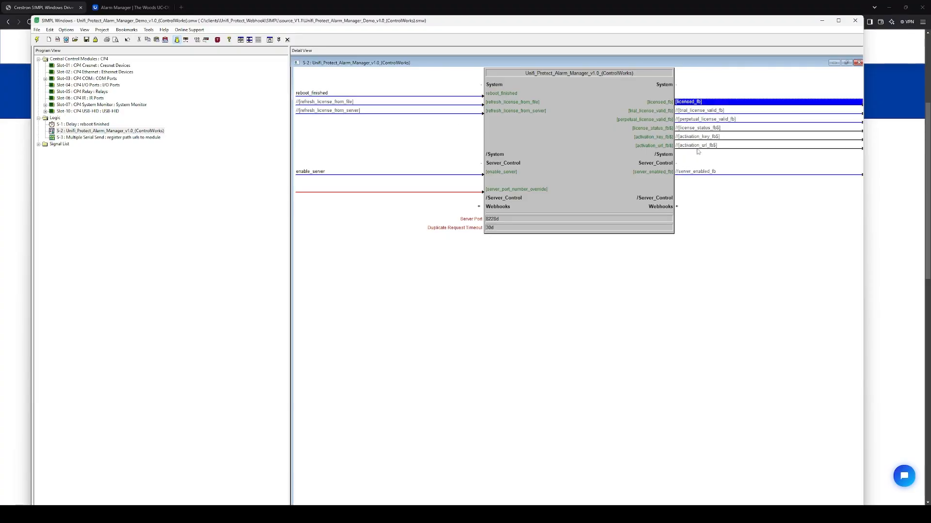
pyautogui.moveTo(697, 146)
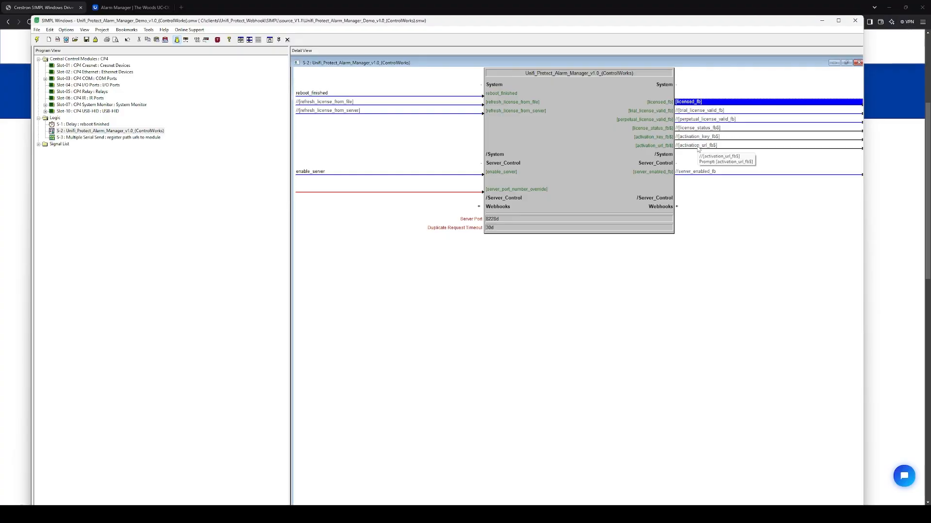
pyautogui.click(713, 136)
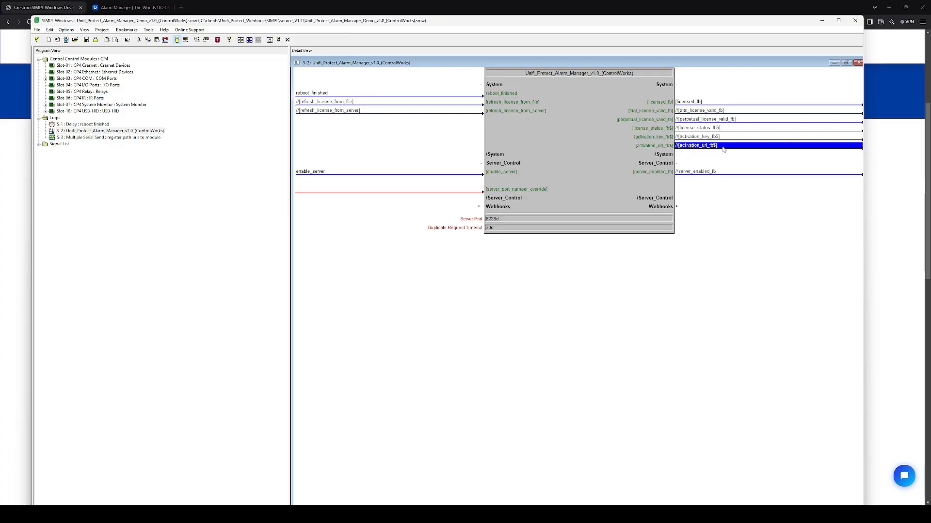
pyautogui.click(387, 171)
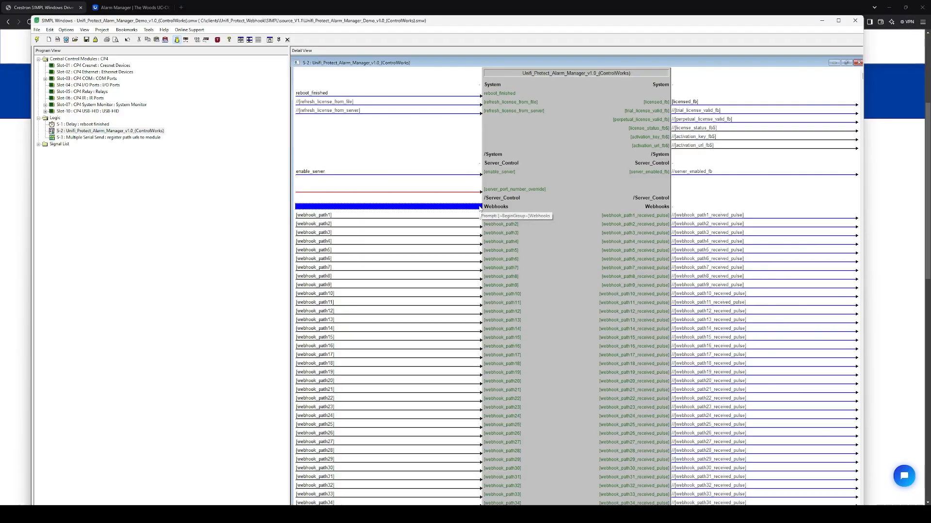
pyautogui.moveTo(540, 210)
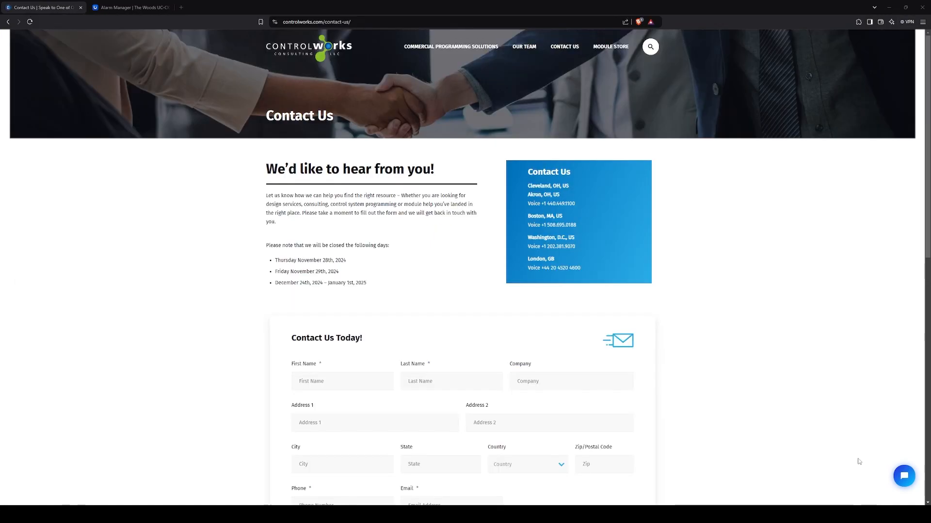
pyautogui.moveTo(564, 53)
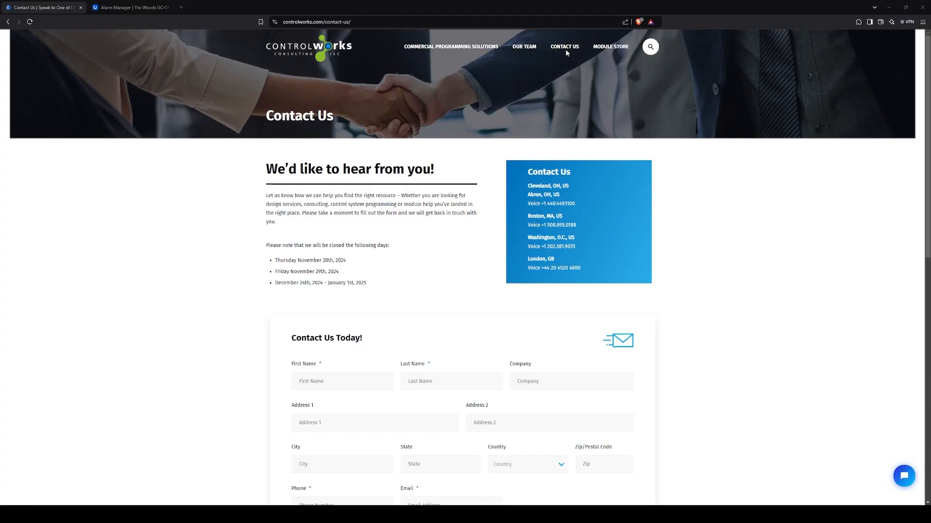